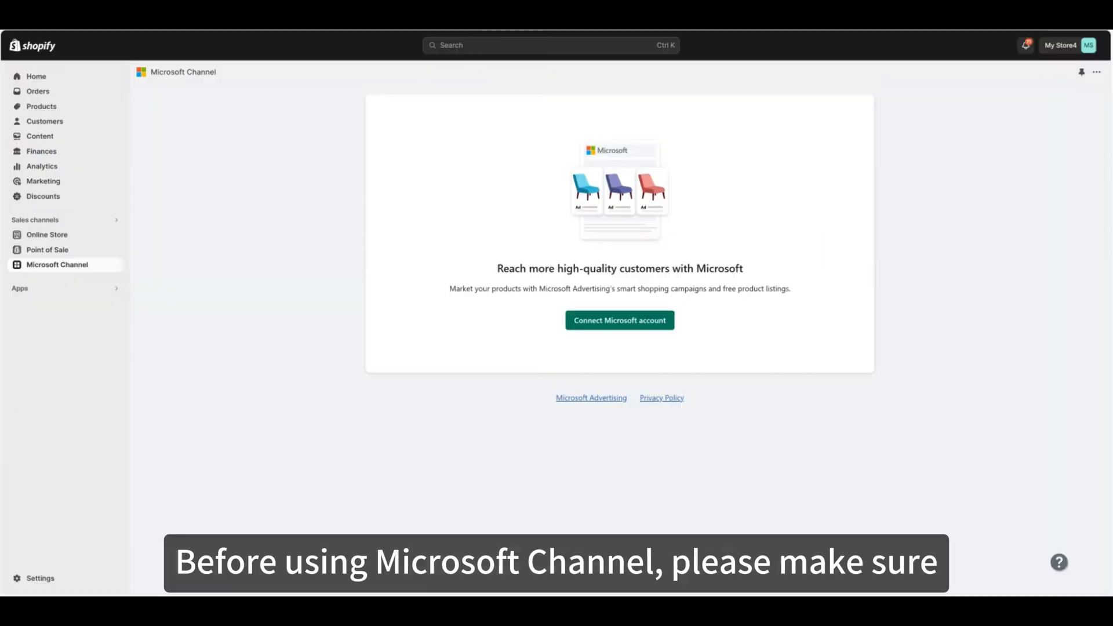
Connect a Microsoft account to the Microsoft Channel by signing in with the Microsoft email.
left_click(618, 320)
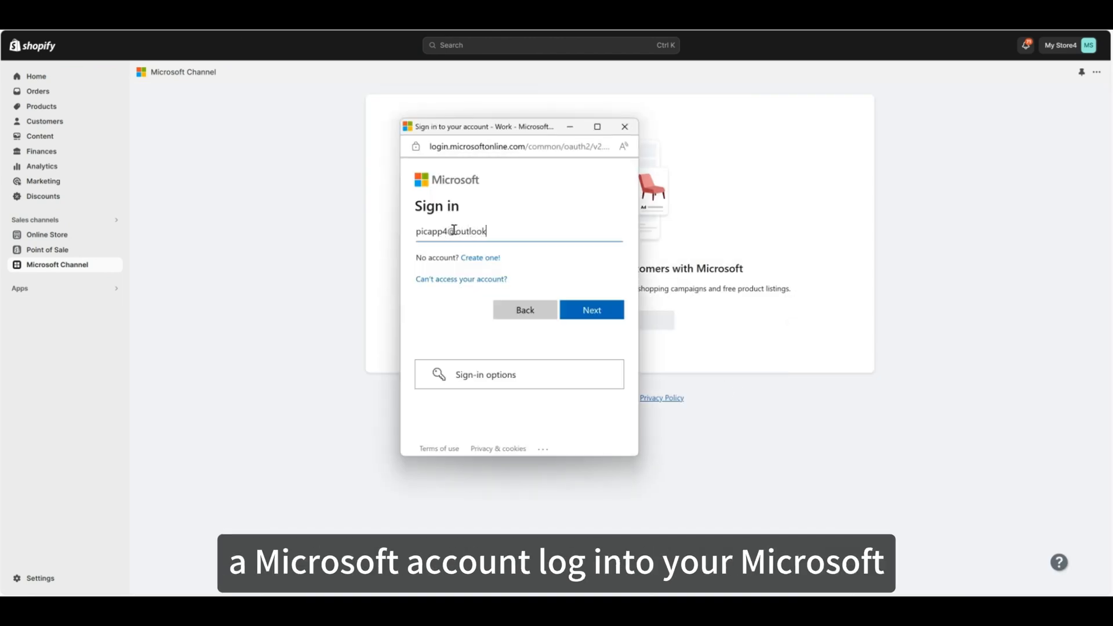
left_click(590, 310)
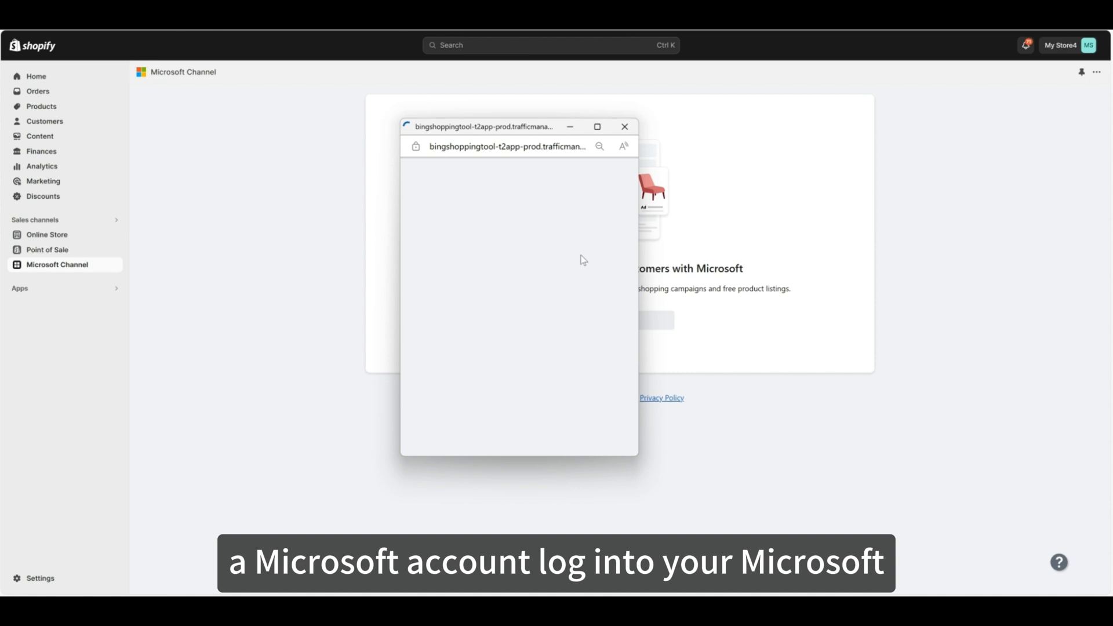
left_click(623, 127)
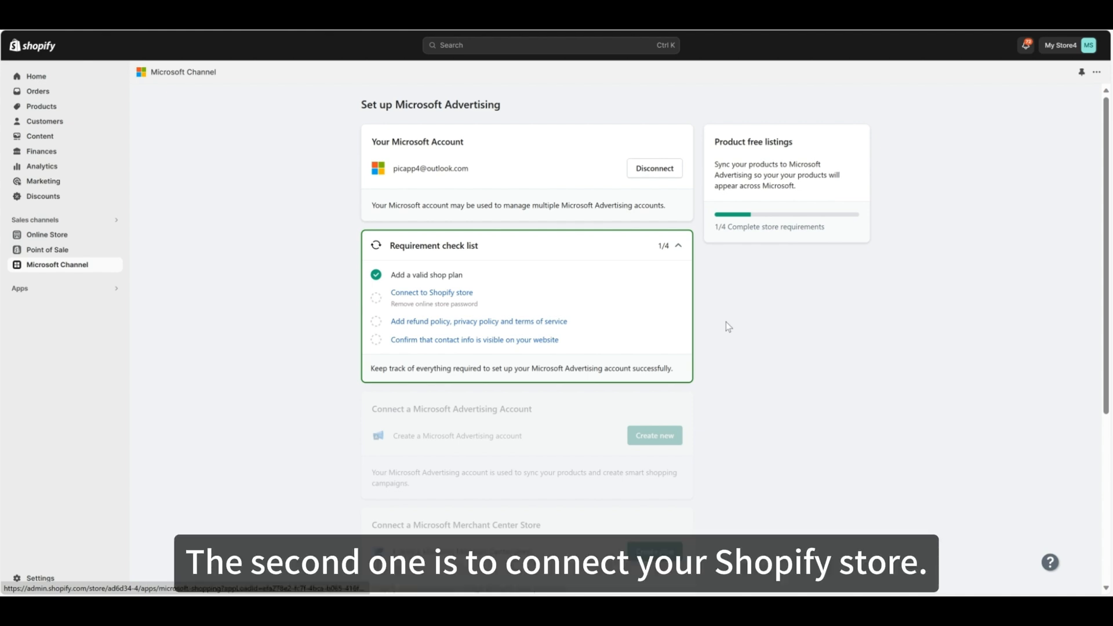
mouse_move(431, 293)
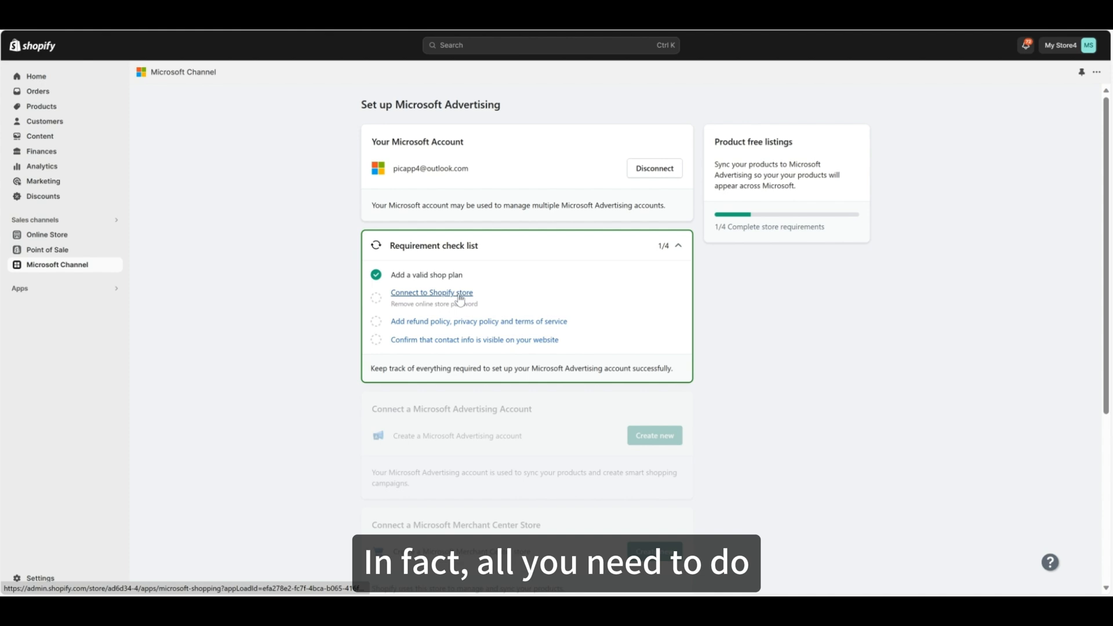
mouse_move(485, 306)
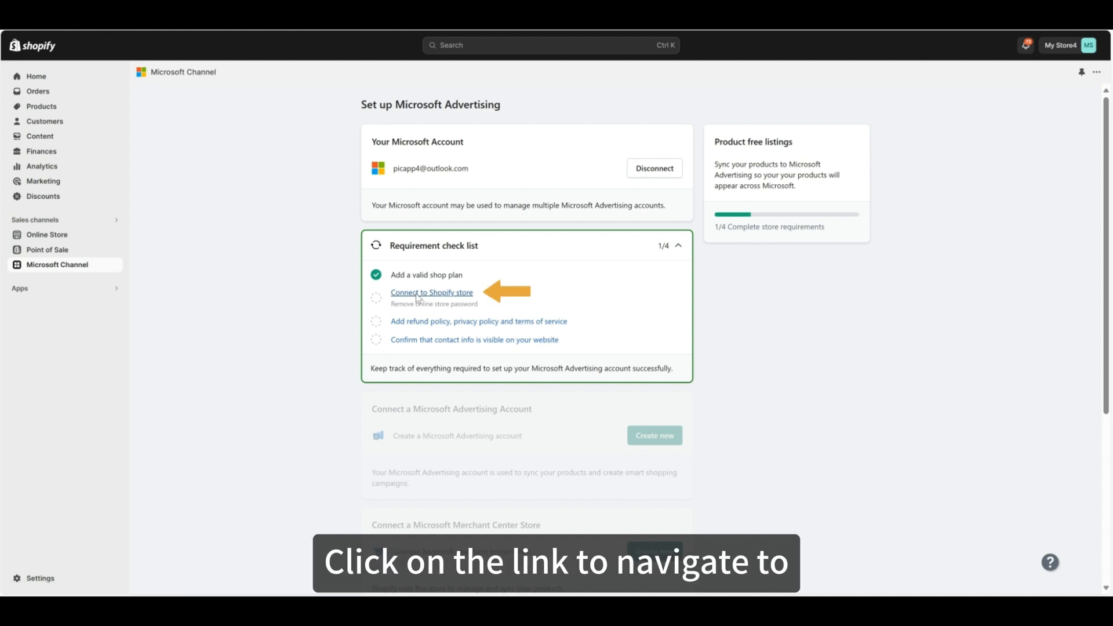
Uncheck 'Restrict access to visitors with the password', save, and return to the channel setup.
left_click(431, 293)
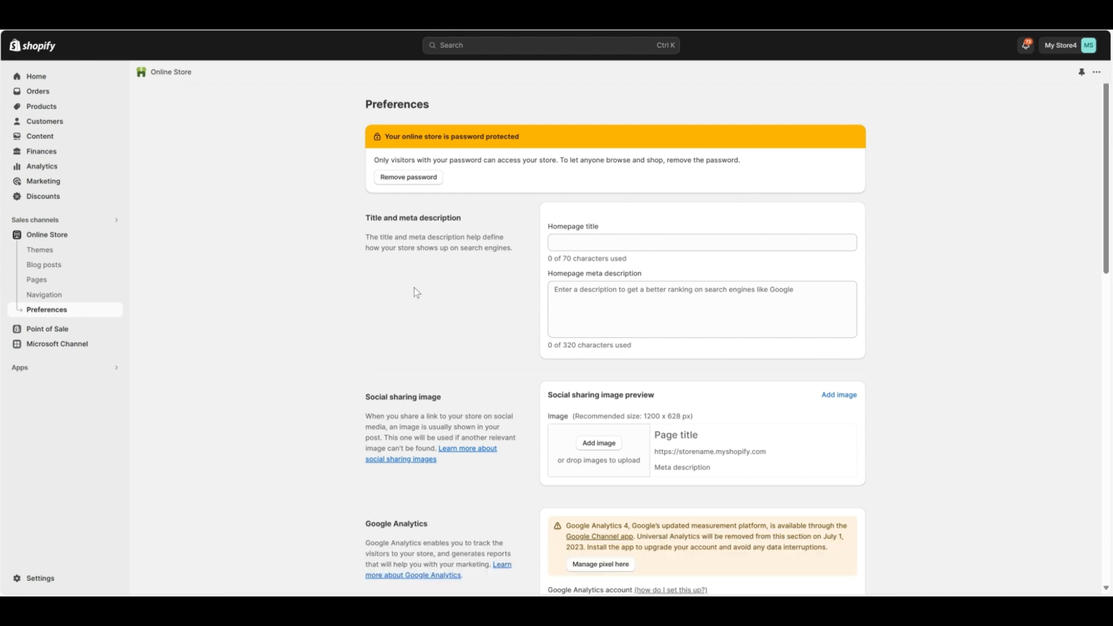
scroll("down", 3)
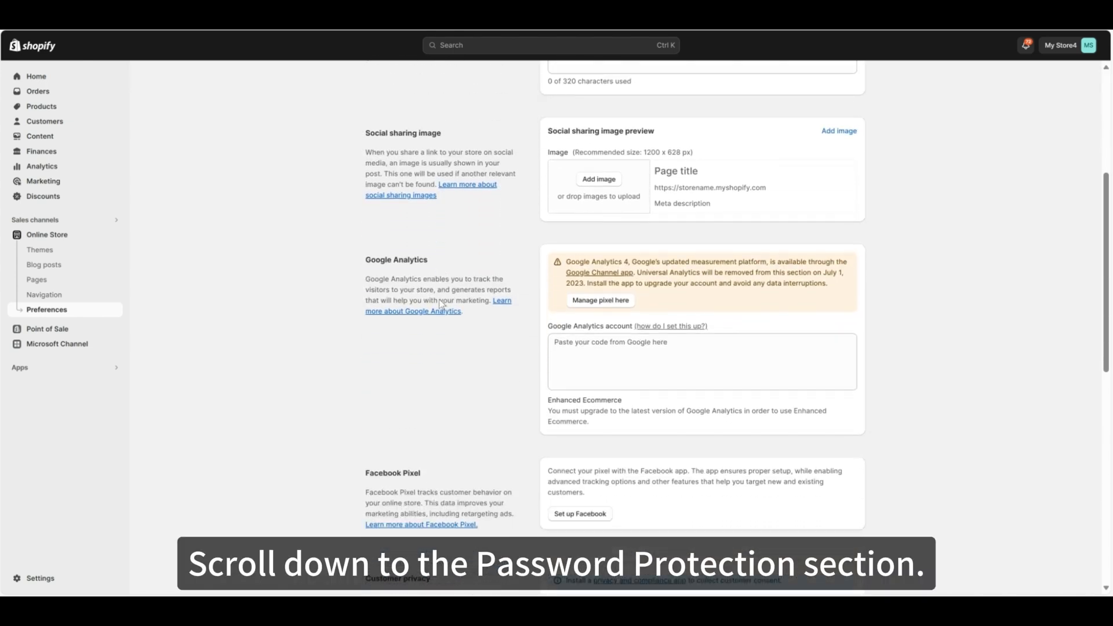
scroll("down", 3)
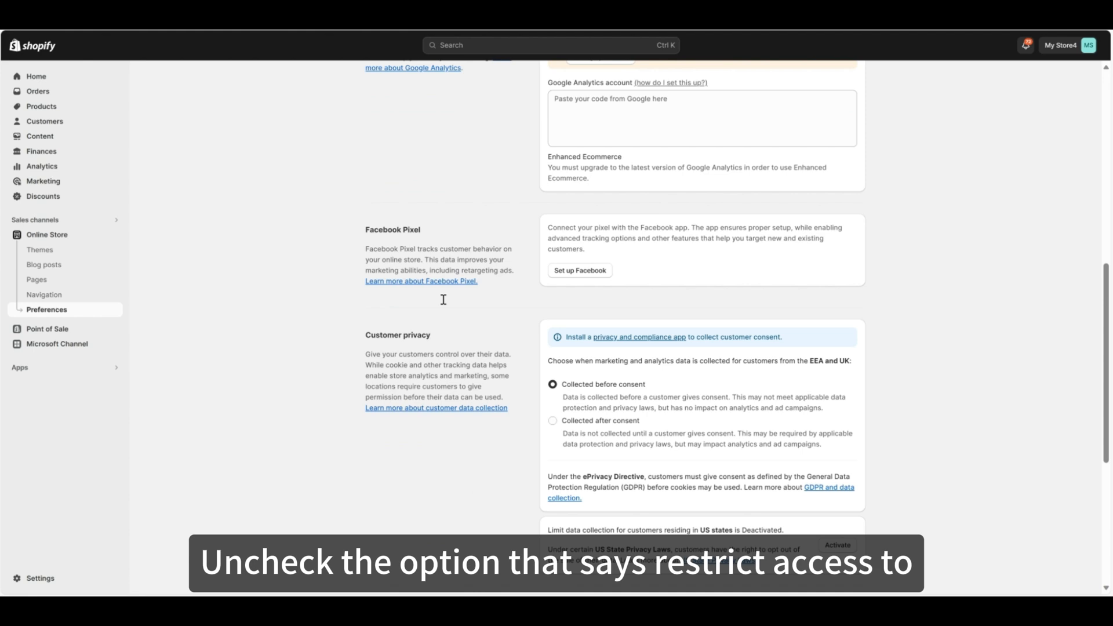
scroll("down", 3)
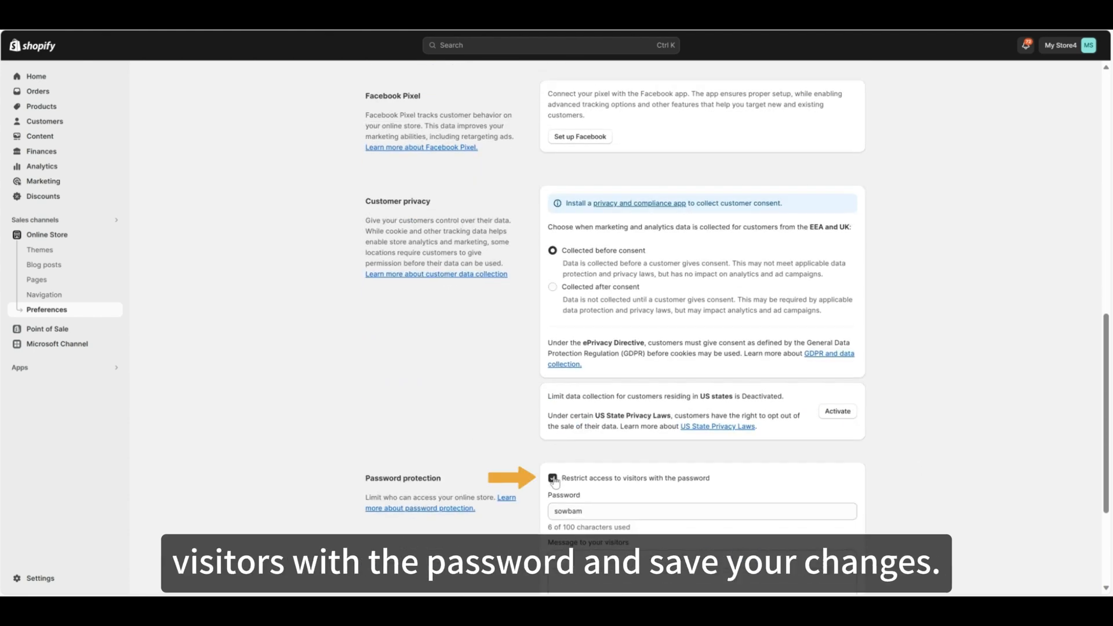
left_click(553, 477)
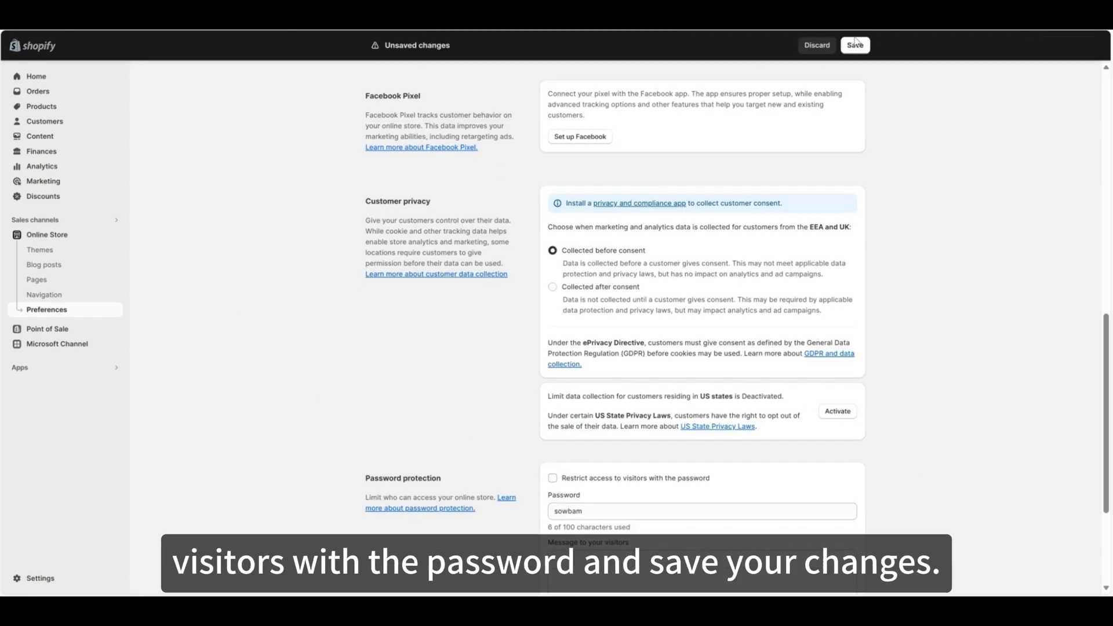
left_click(854, 45)
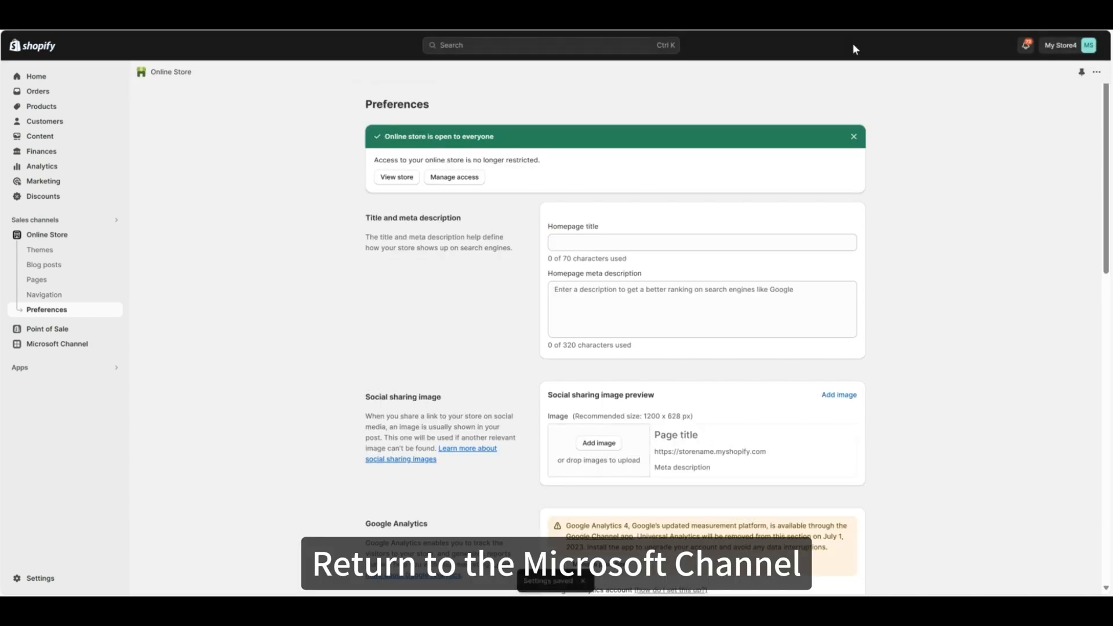
left_click(57, 343)
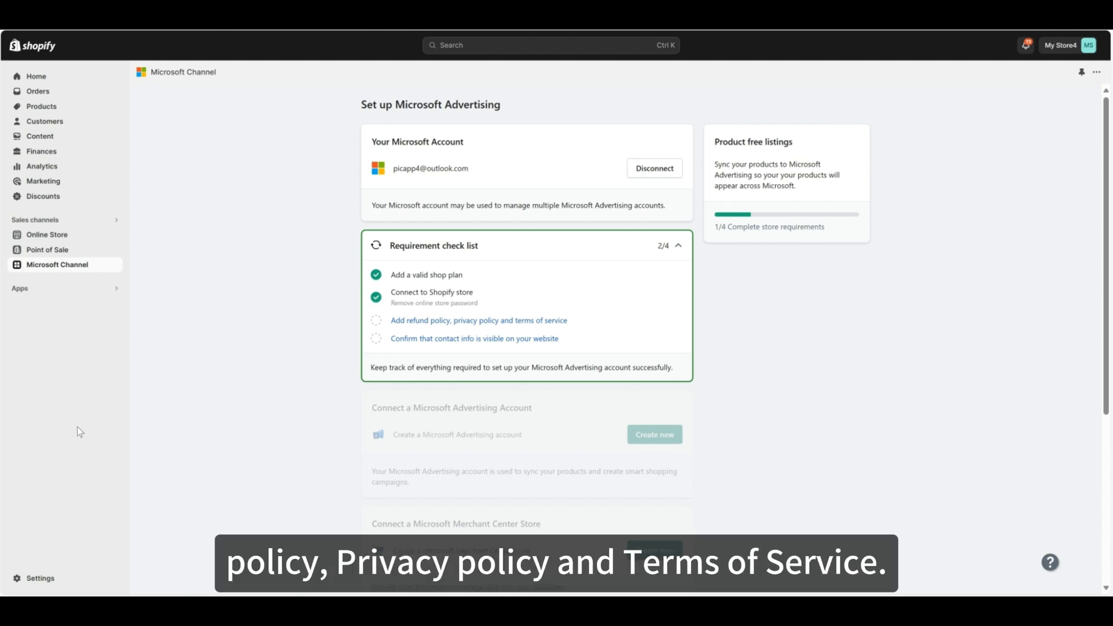
mouse_move(389, 327)
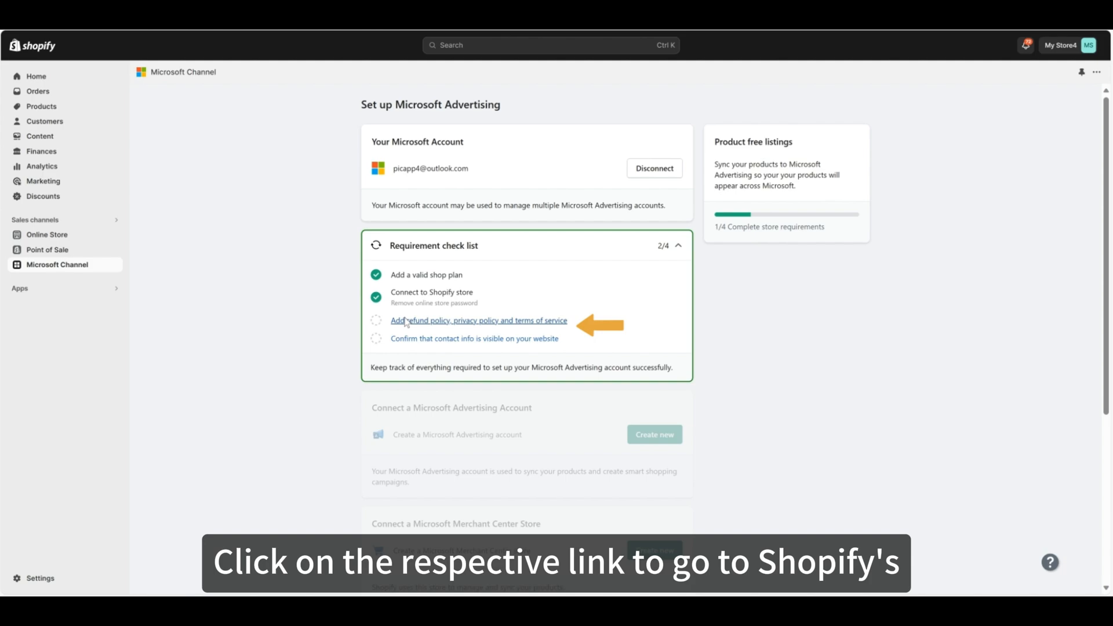
Fill the Shipping policy field with 'My shipping policy' in the store policies.
left_click(478, 320)
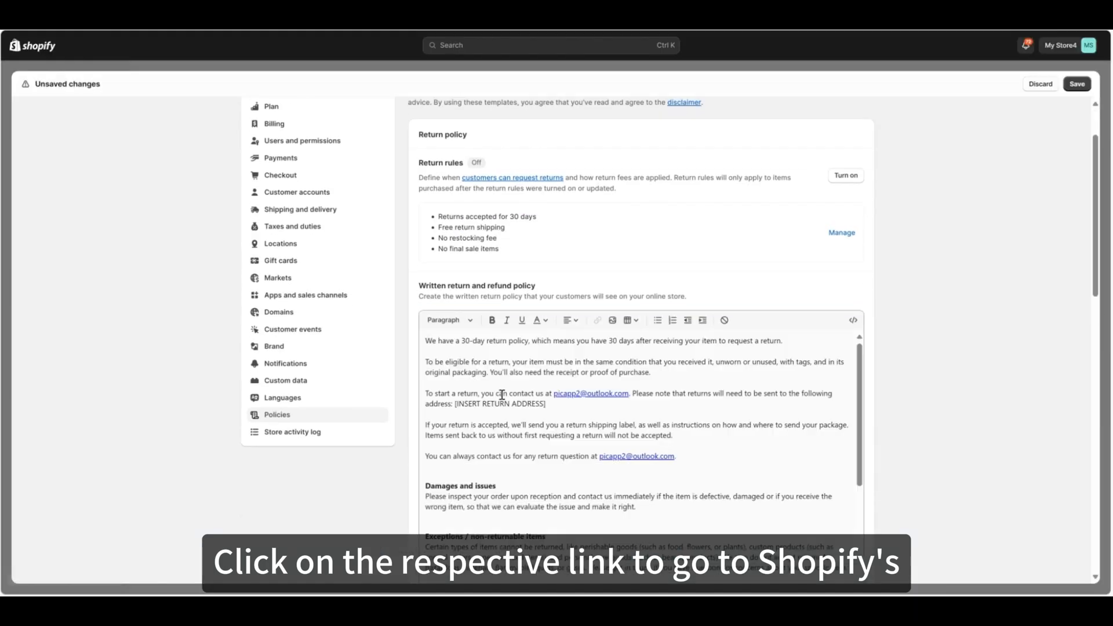
scroll("down", 3)
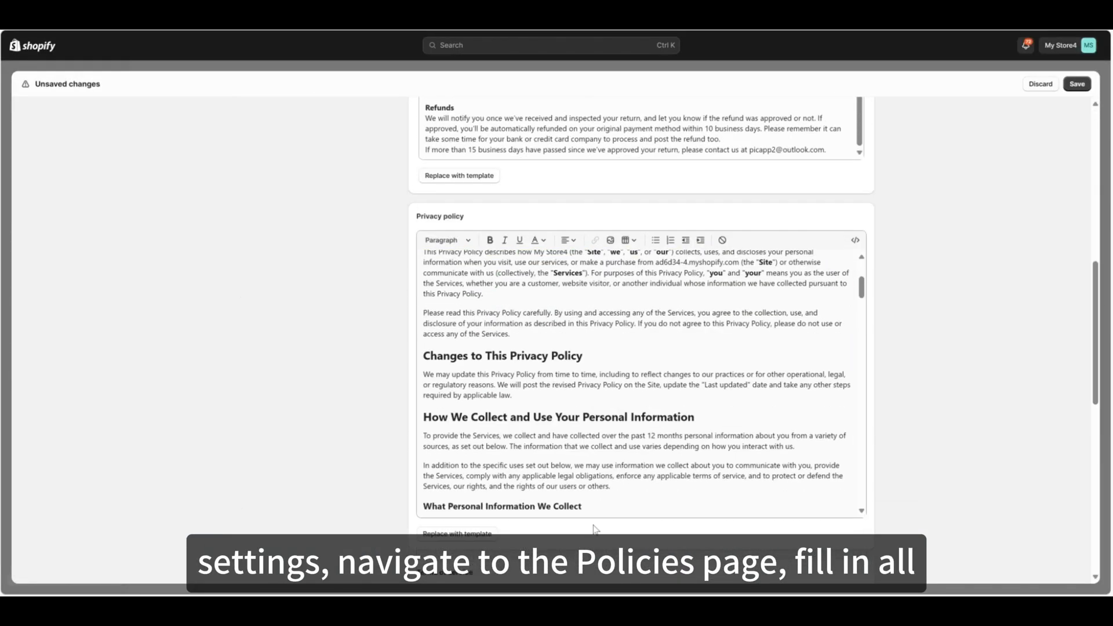
scroll("down", 3)
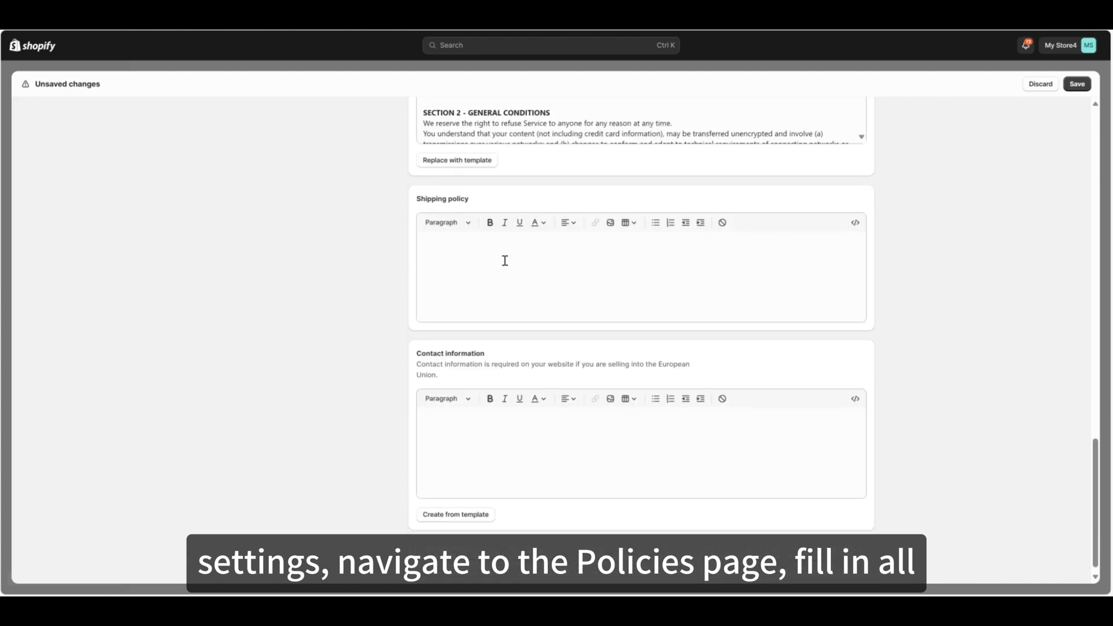
type("My shipping policy")
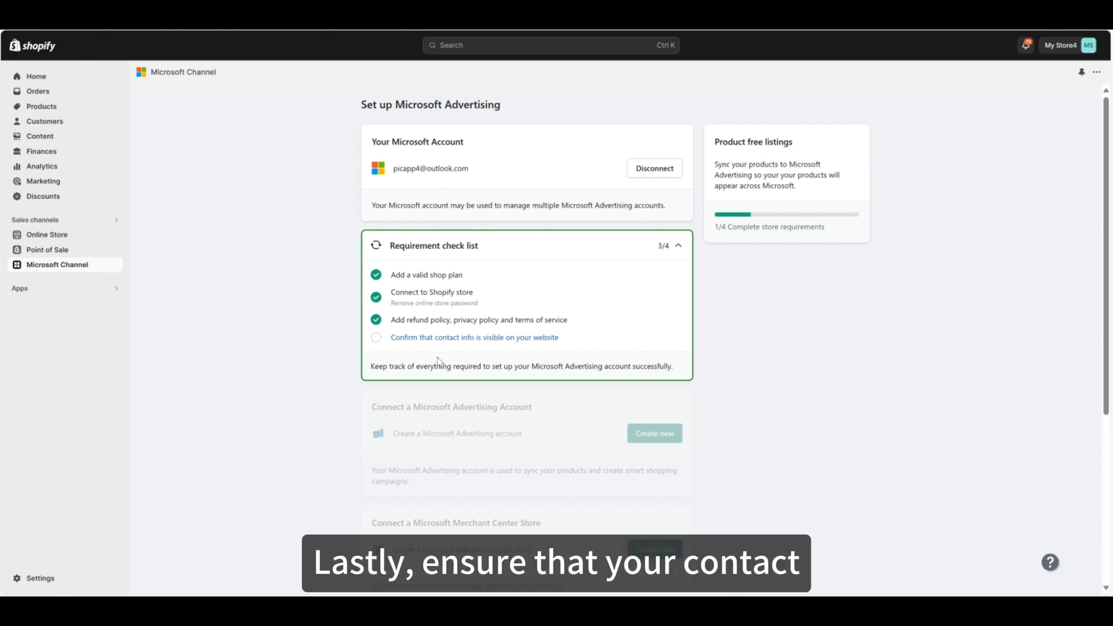
Answer Yes to confirm contact info is visible on the website.
left_click(474, 337)
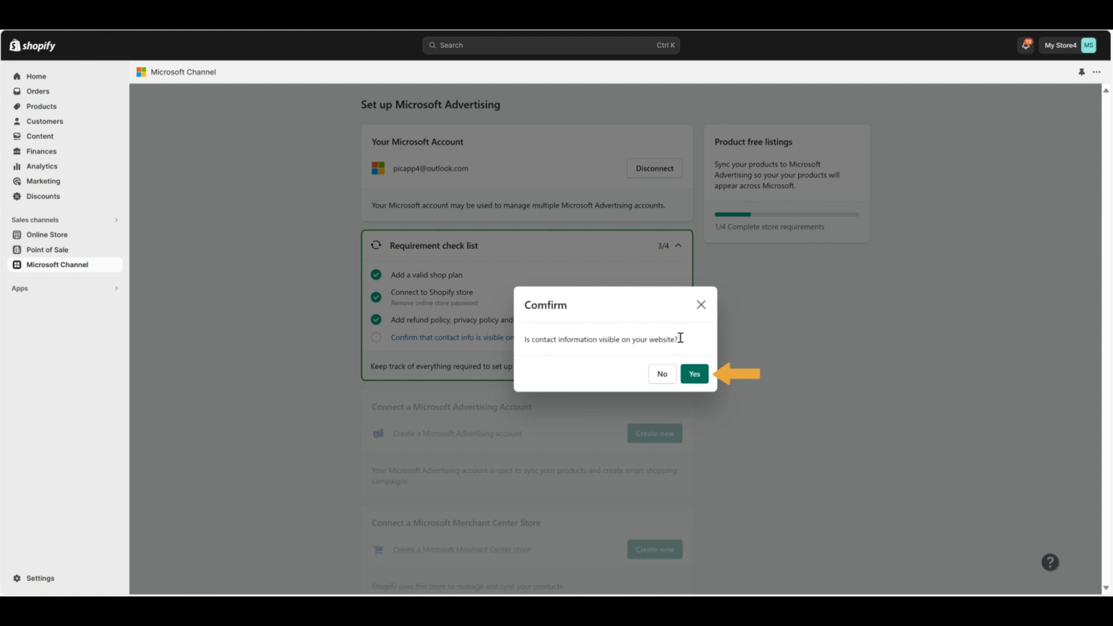
left_click(693, 375)
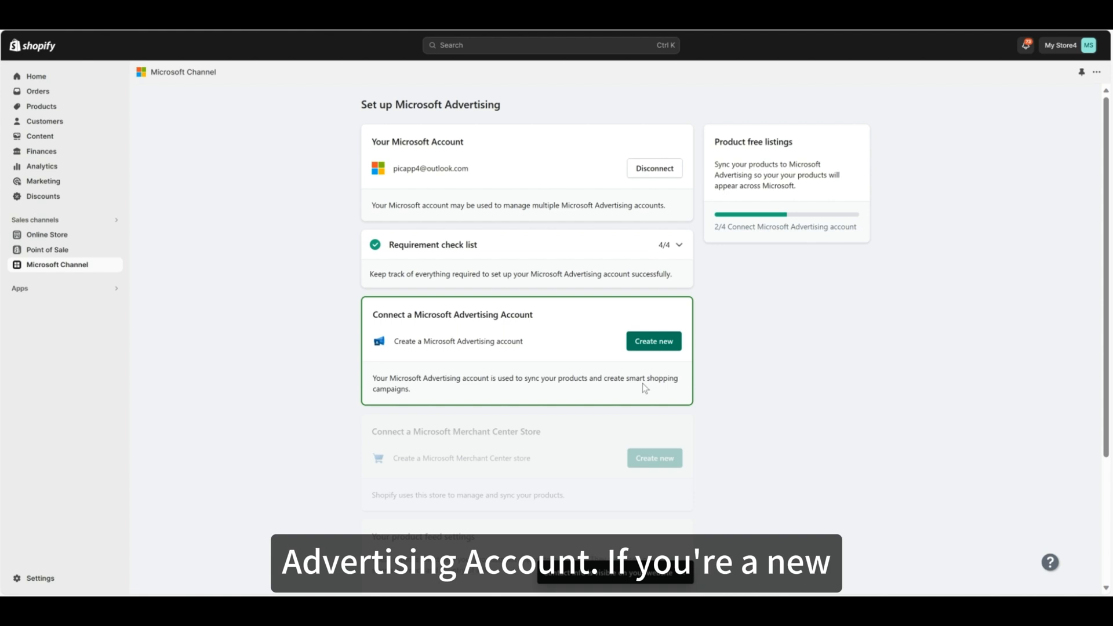
mouse_move(469, 349)
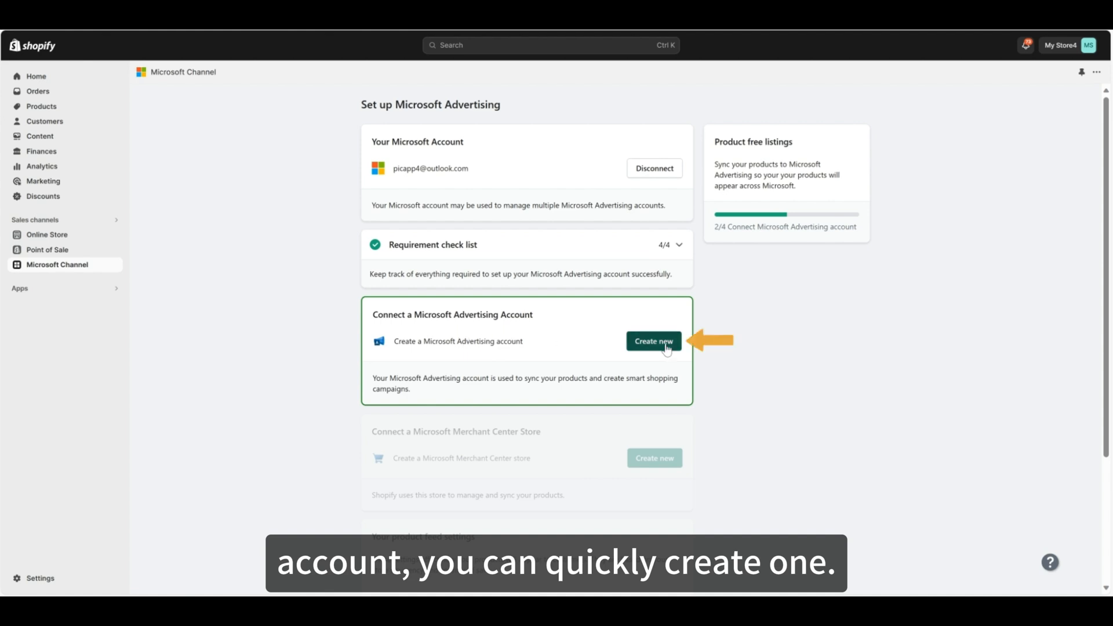
Create a new Microsoft Advertising account and sign up with the prefilled business details.
left_click(653, 341)
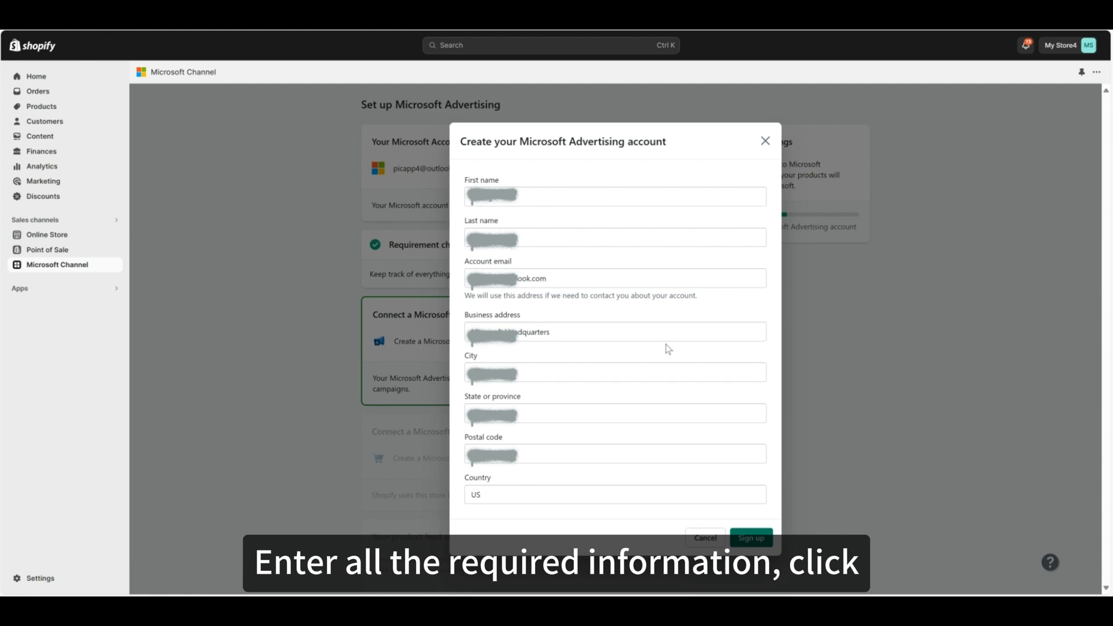
left_click(751, 538)
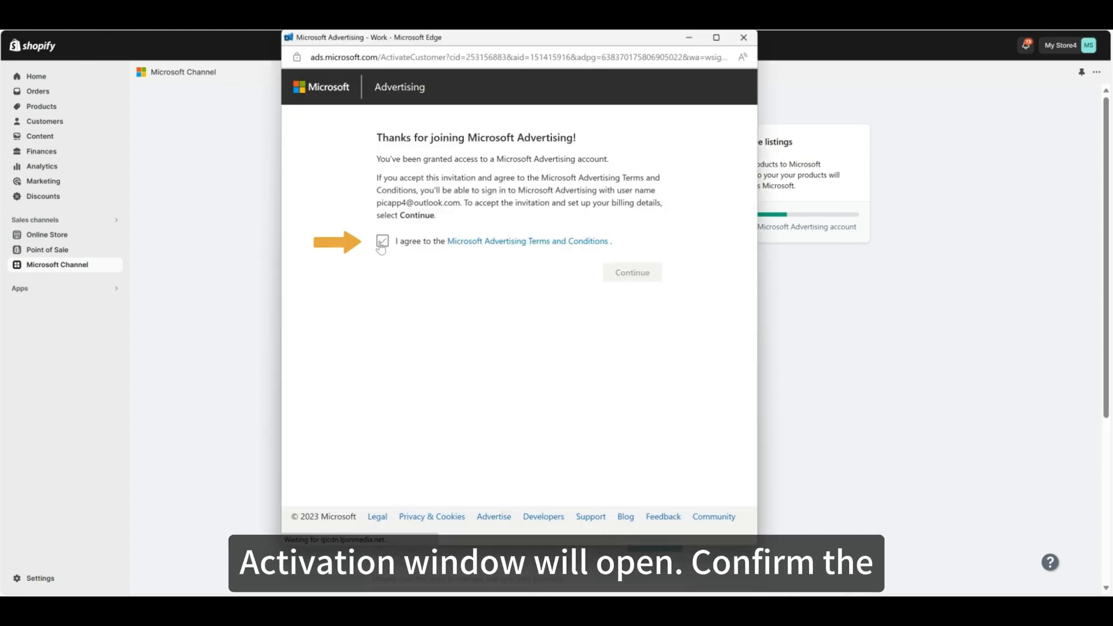
Agree to the Microsoft Advertising terms, activate the account, and keep United States as billing country.
left_click(382, 241)
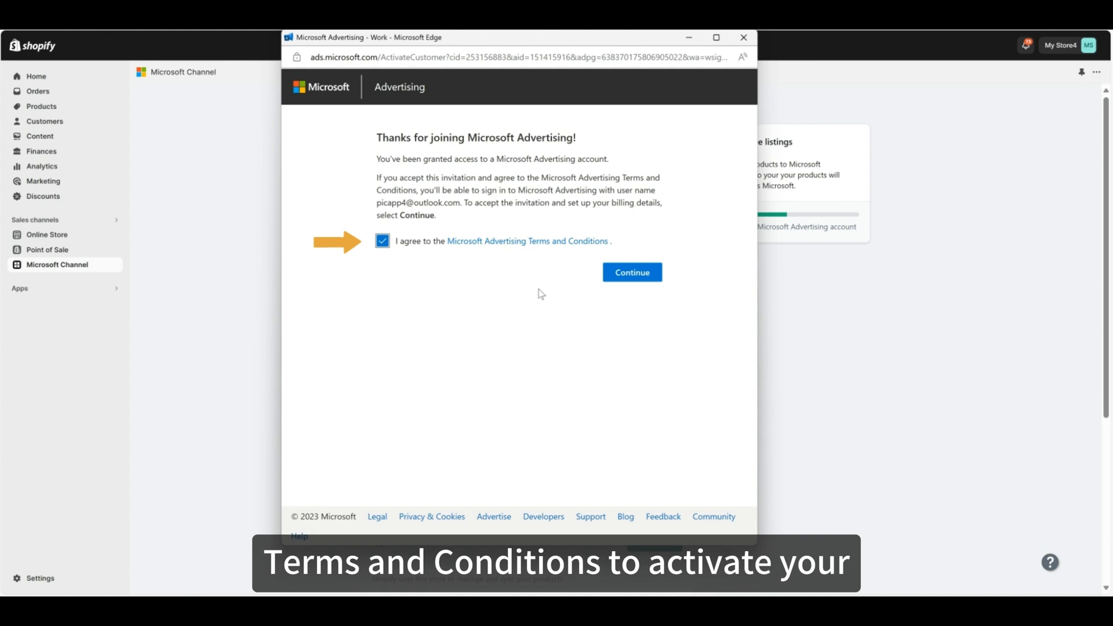
left_click(630, 272)
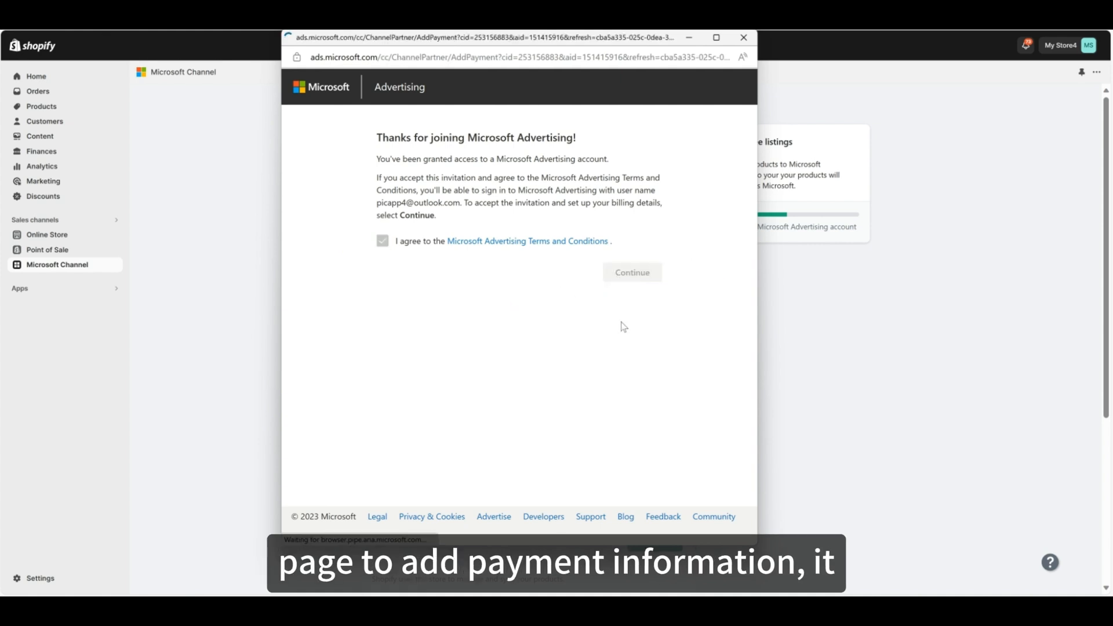
left_click(631, 271)
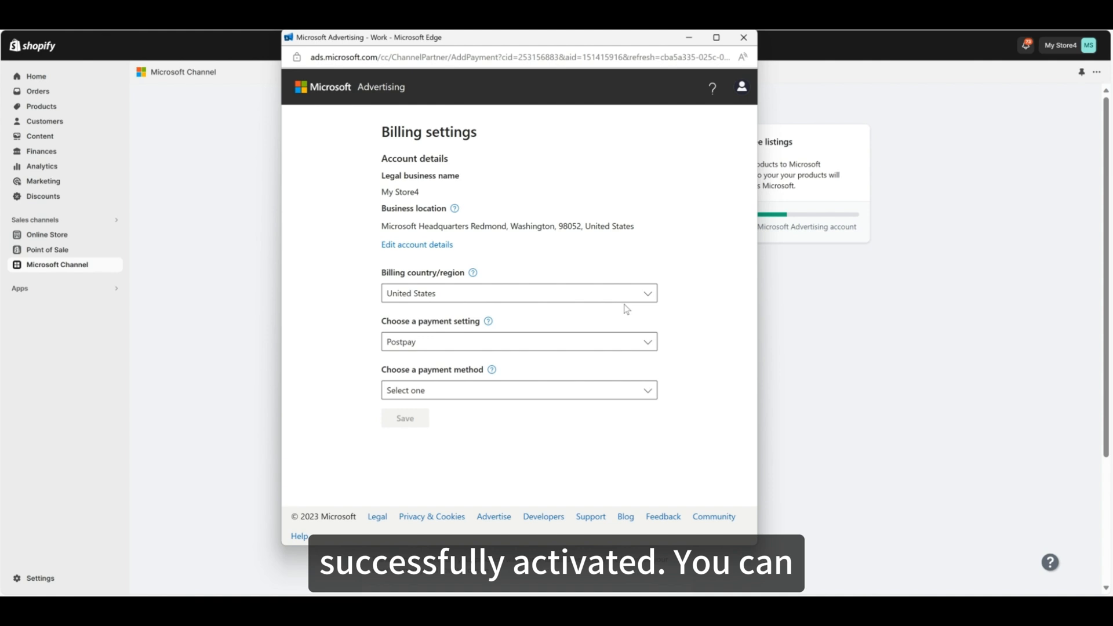
left_click(519, 293)
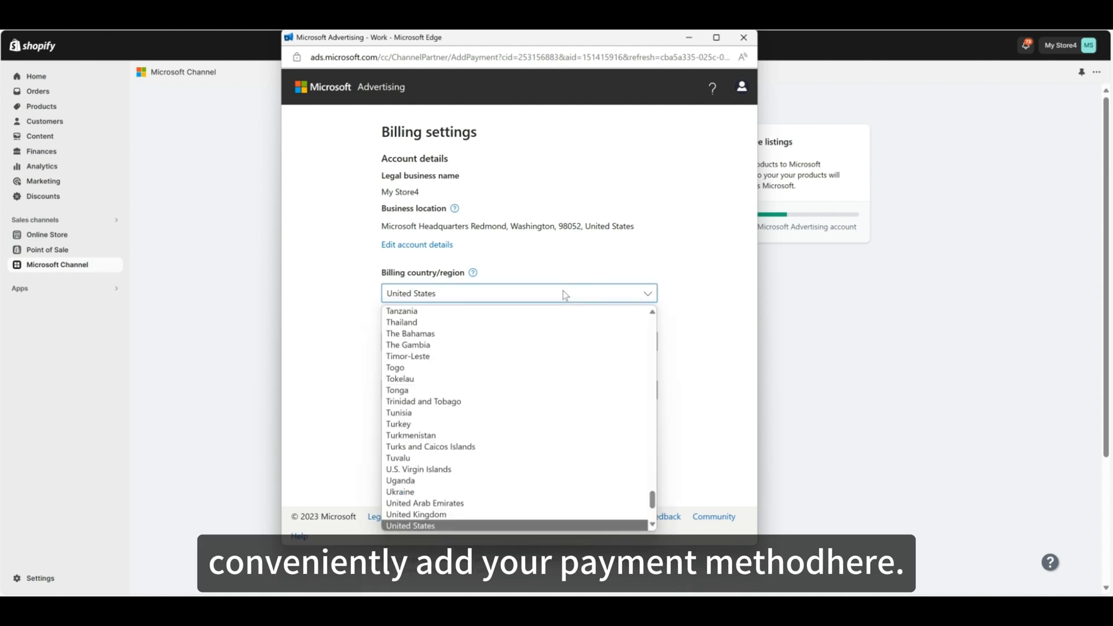
left_click(409, 525)
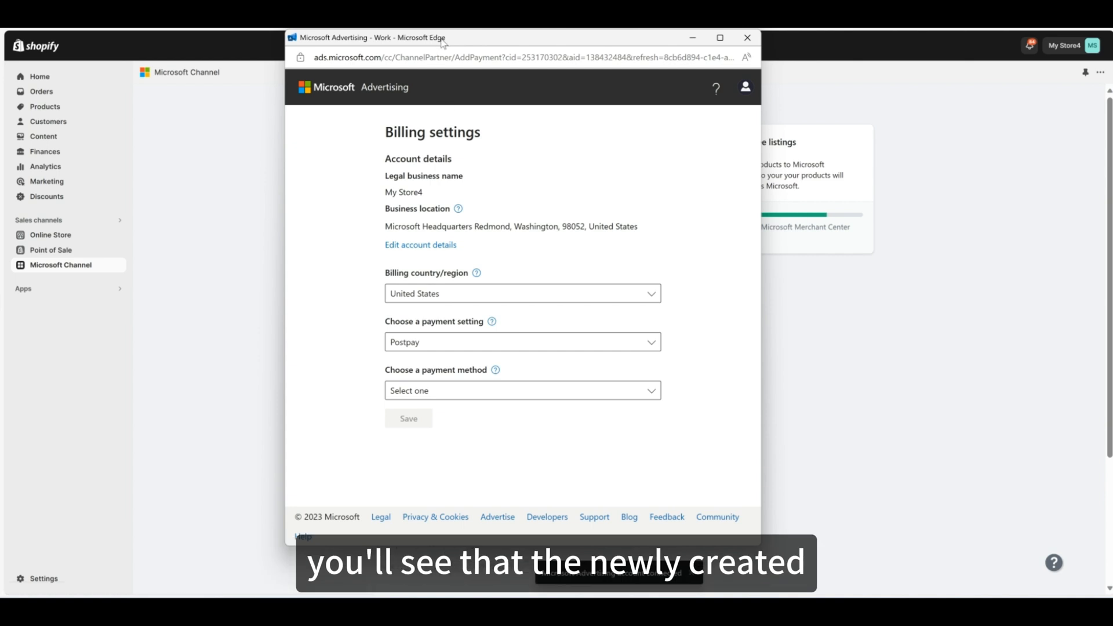
Leave billing for the channel setup and choose Create new under Microsoft Merchant Center Store.
left_click(746, 37)
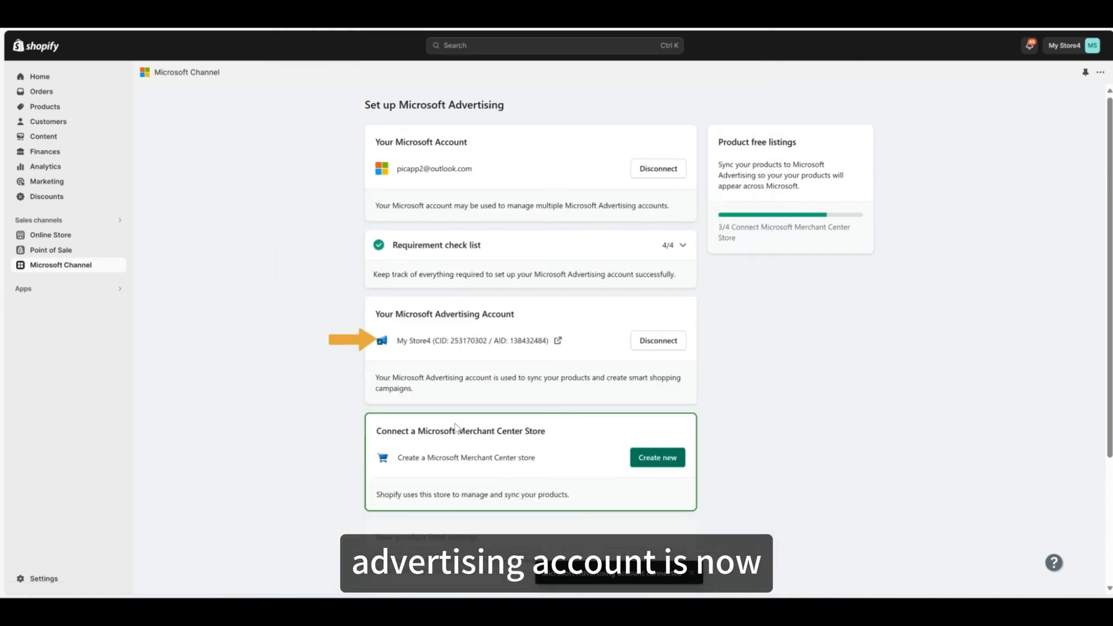
mouse_move(424, 337)
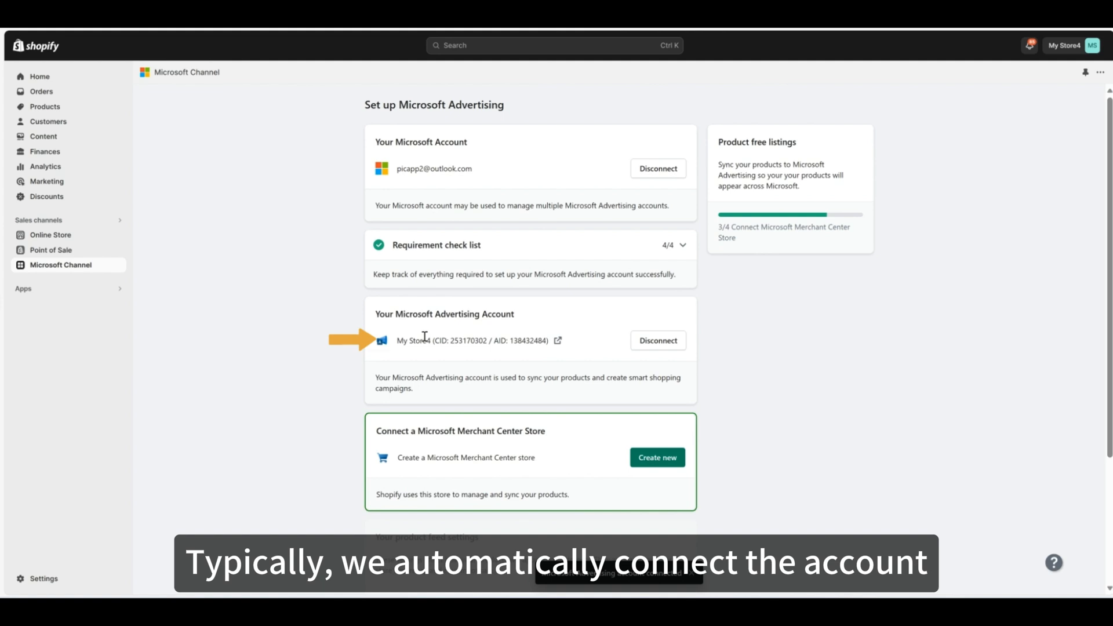
mouse_move(588, 346)
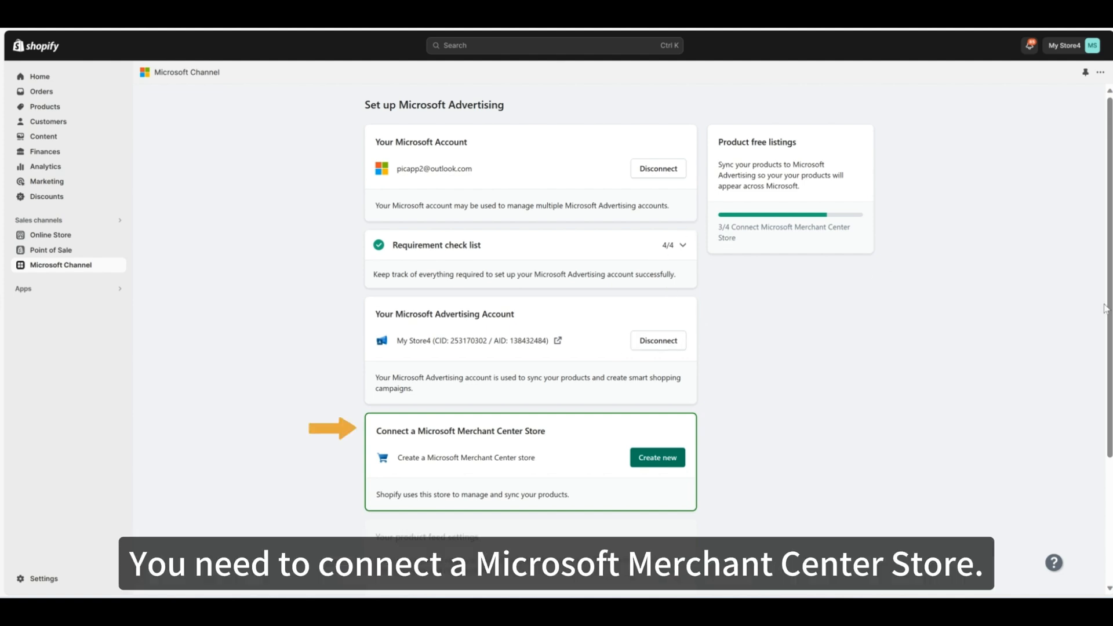
scroll("down", 3)
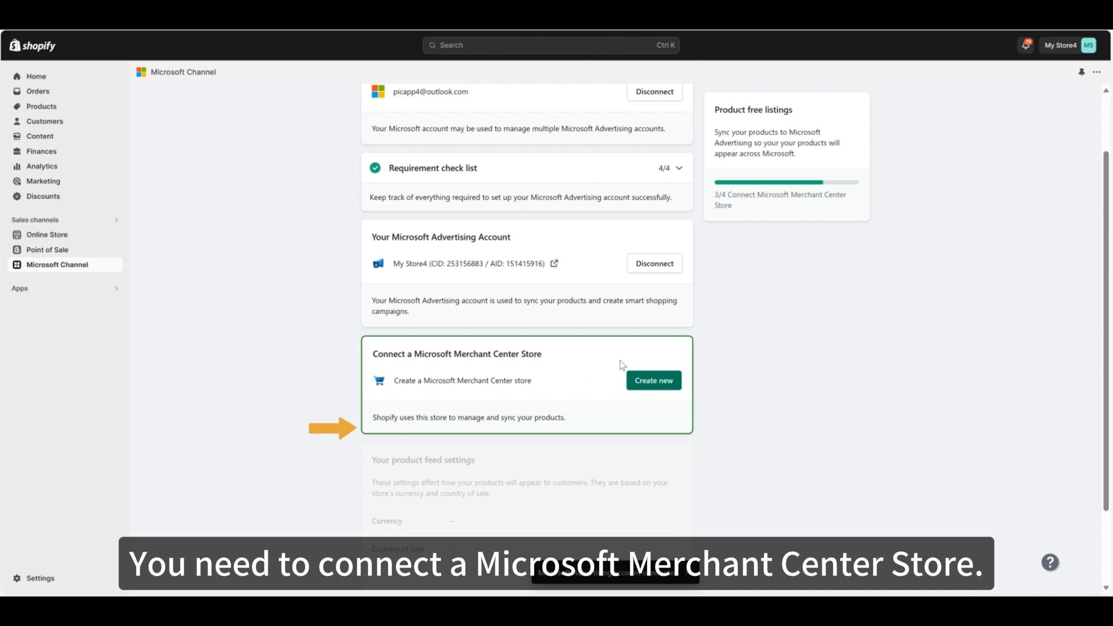
scroll("down", 3)
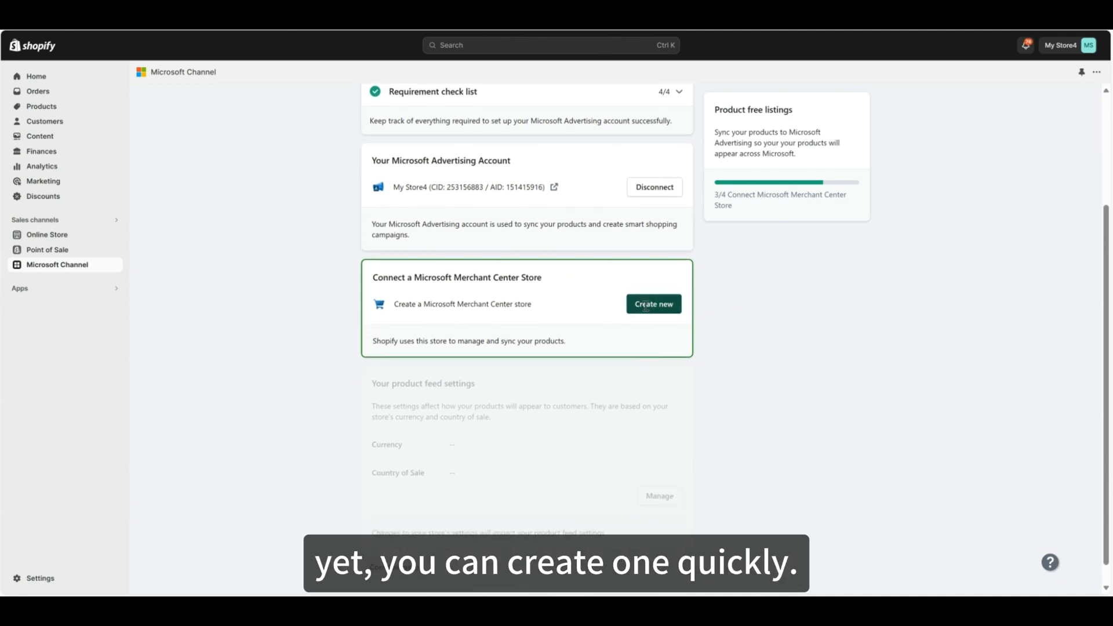
left_click(653, 304)
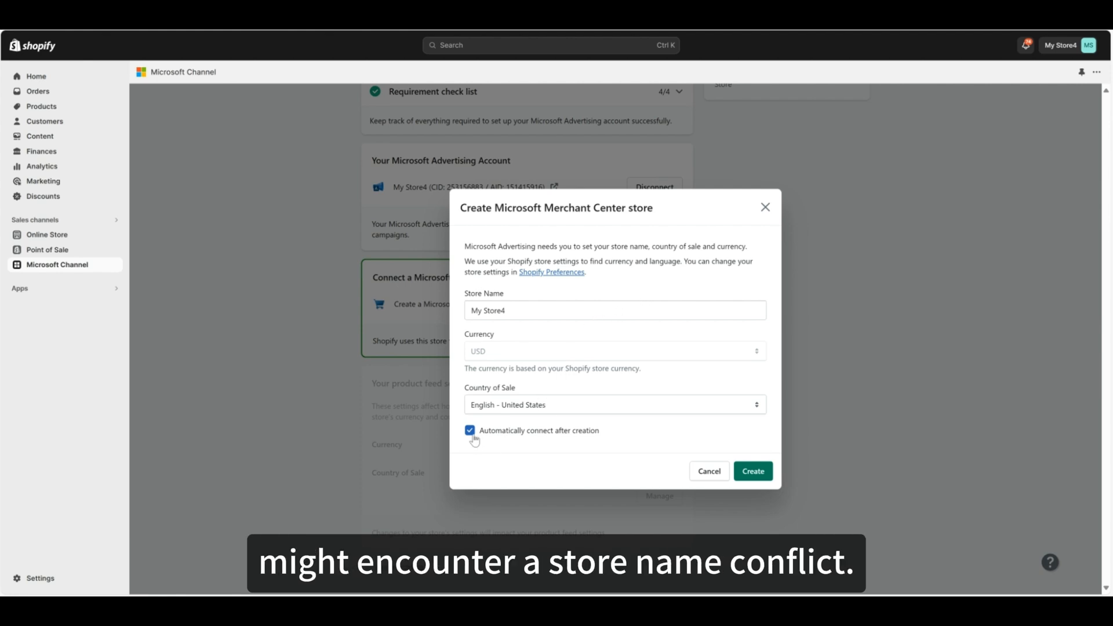
Name the Merchant Center store 'My New Store Name' and create it.
left_click(751, 471)
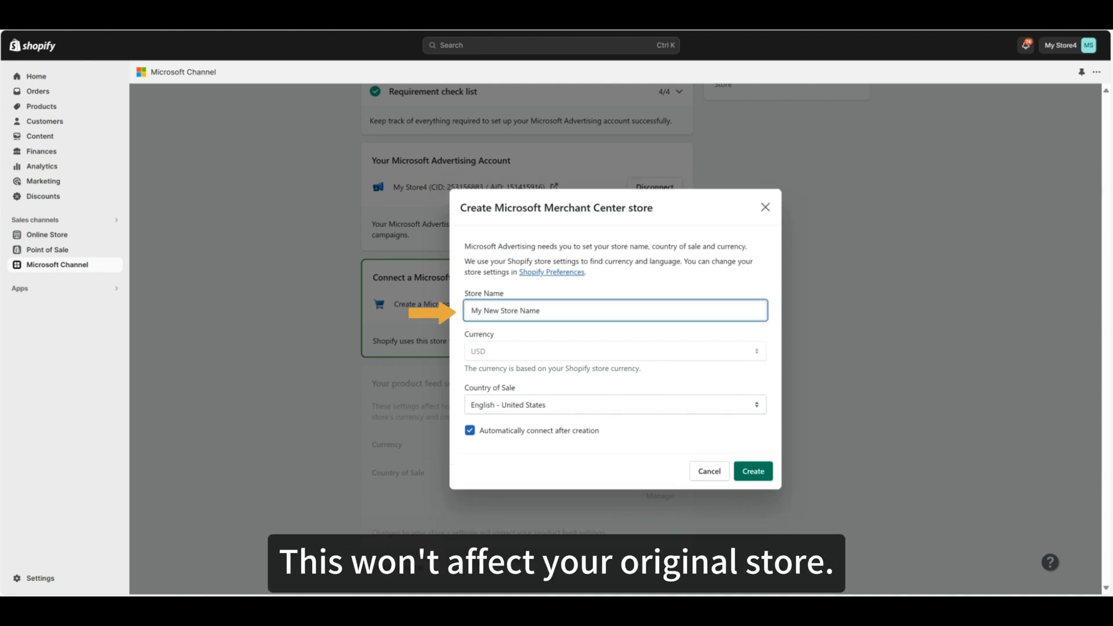
left_click(753, 471)
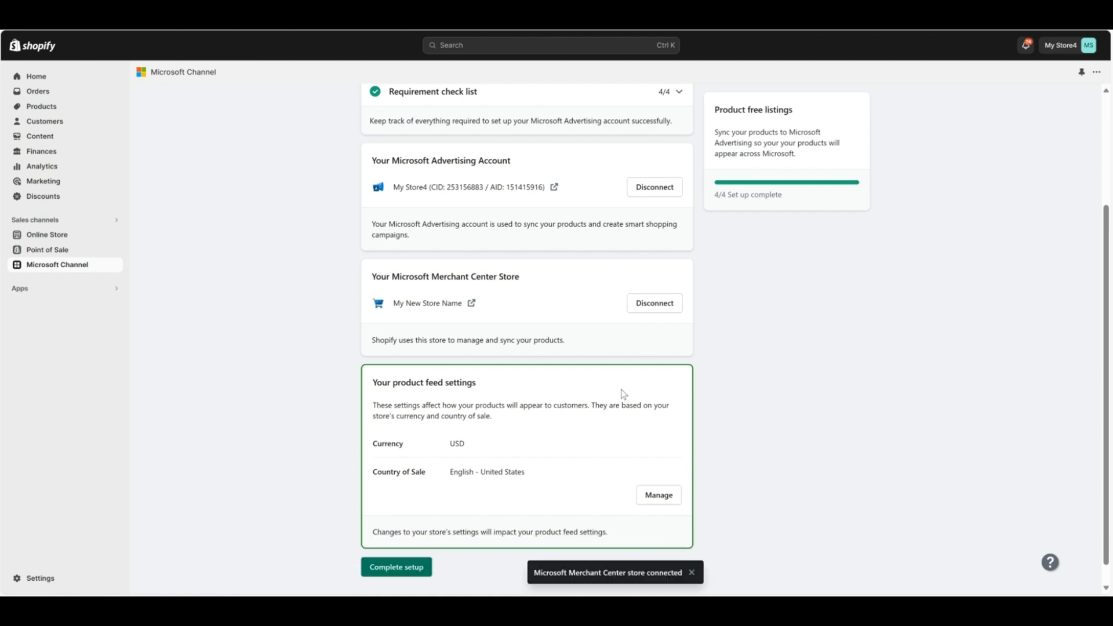
Try the existing store My Store4_0921, then create a new Merchant Center store instead.
left_click(653, 302)
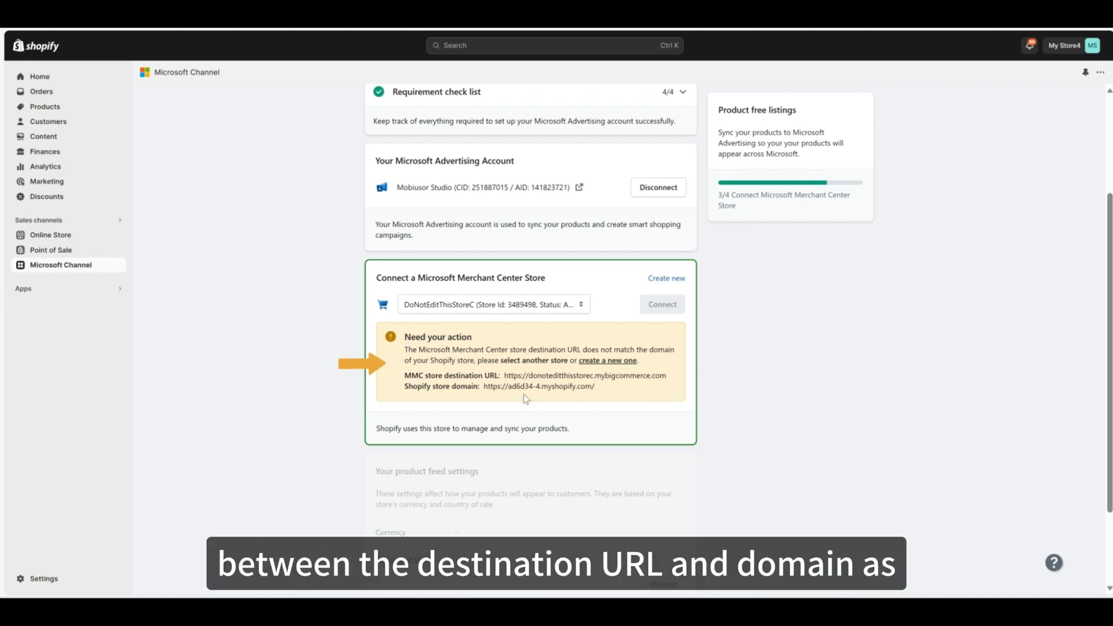
mouse_move(616, 396)
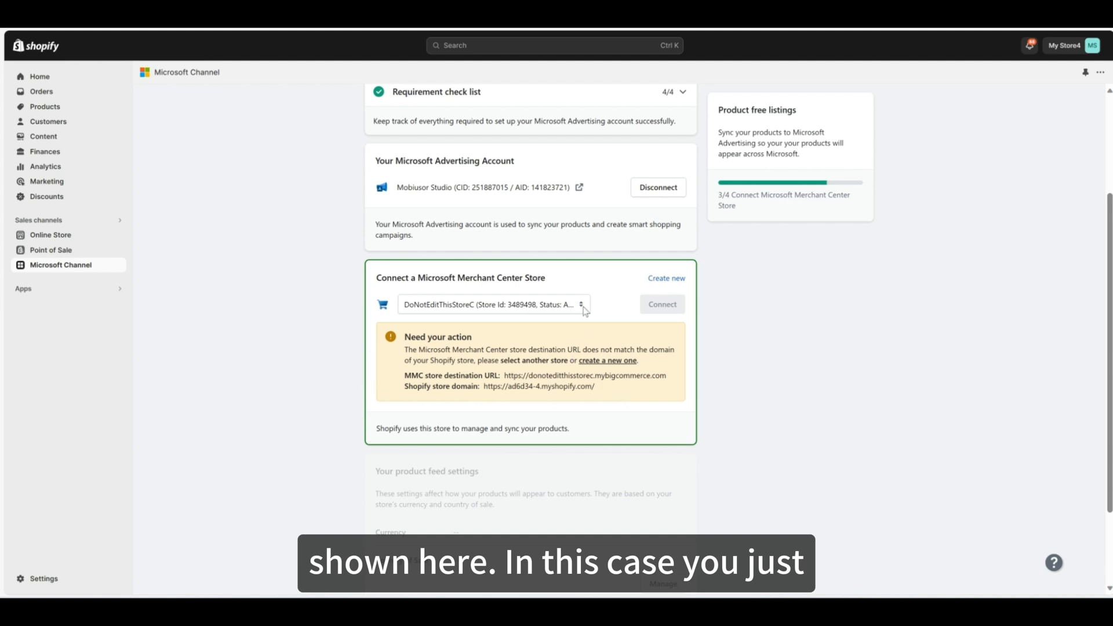
left_click(584, 304)
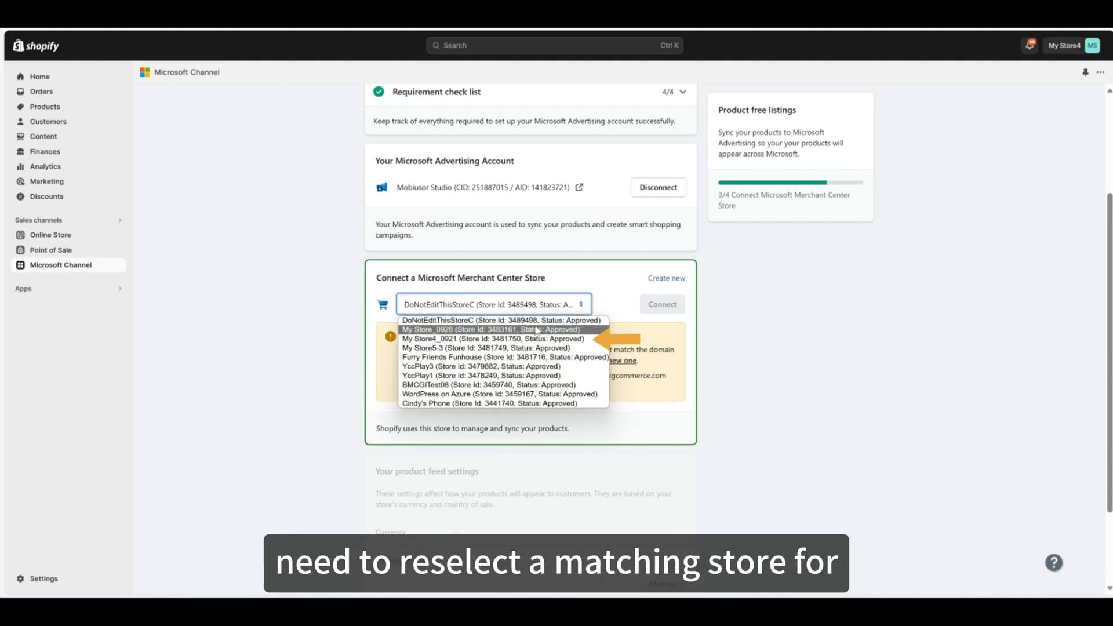
left_click(488, 338)
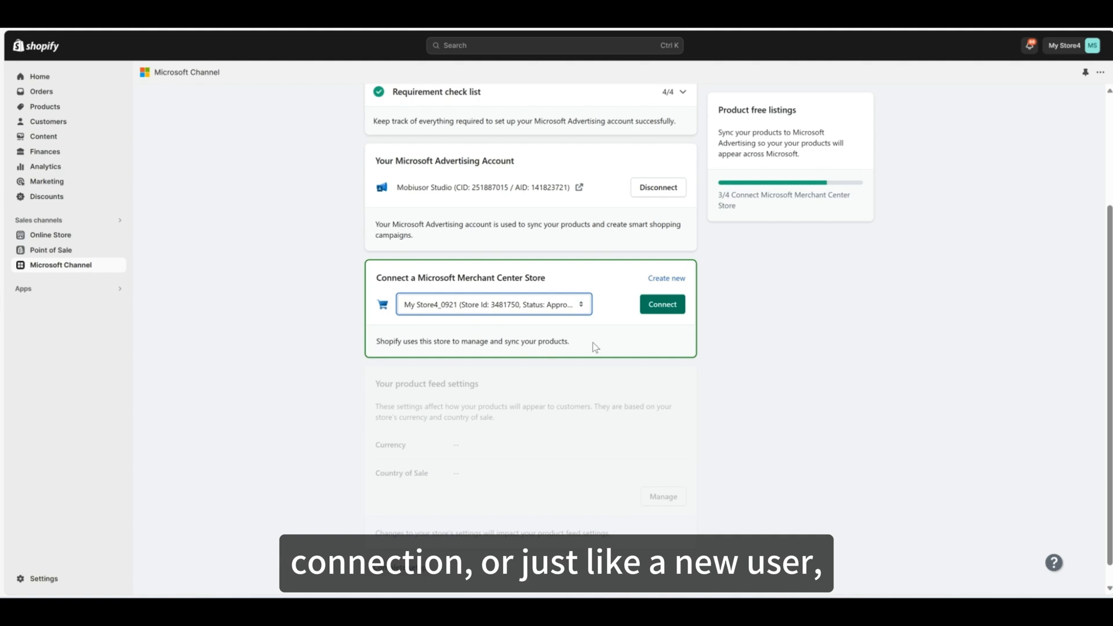
left_click(666, 277)
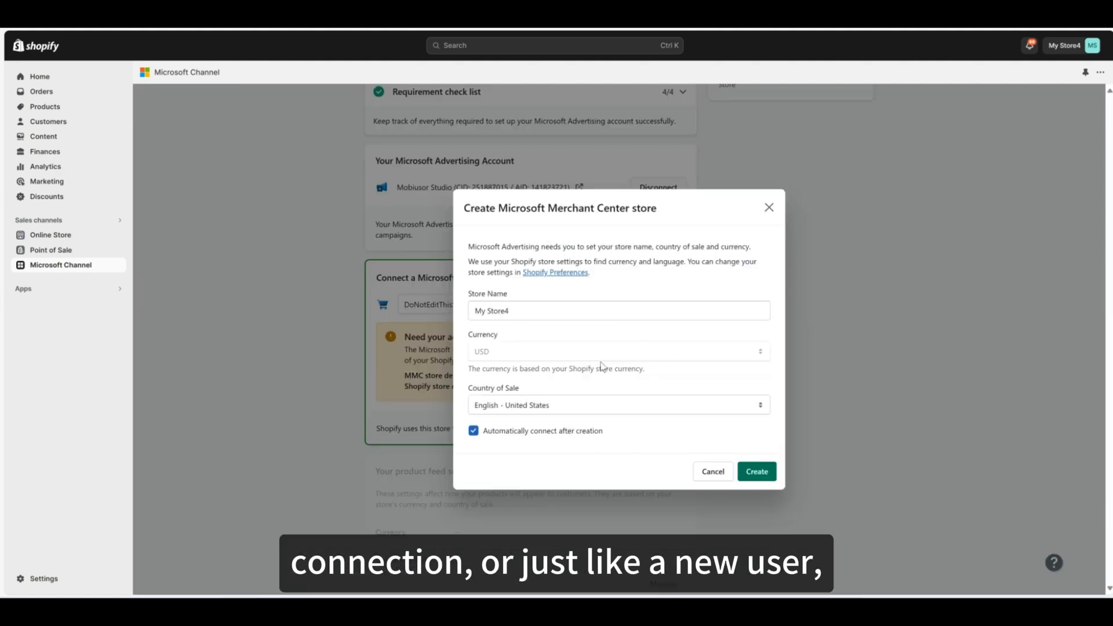
left_click(756, 472)
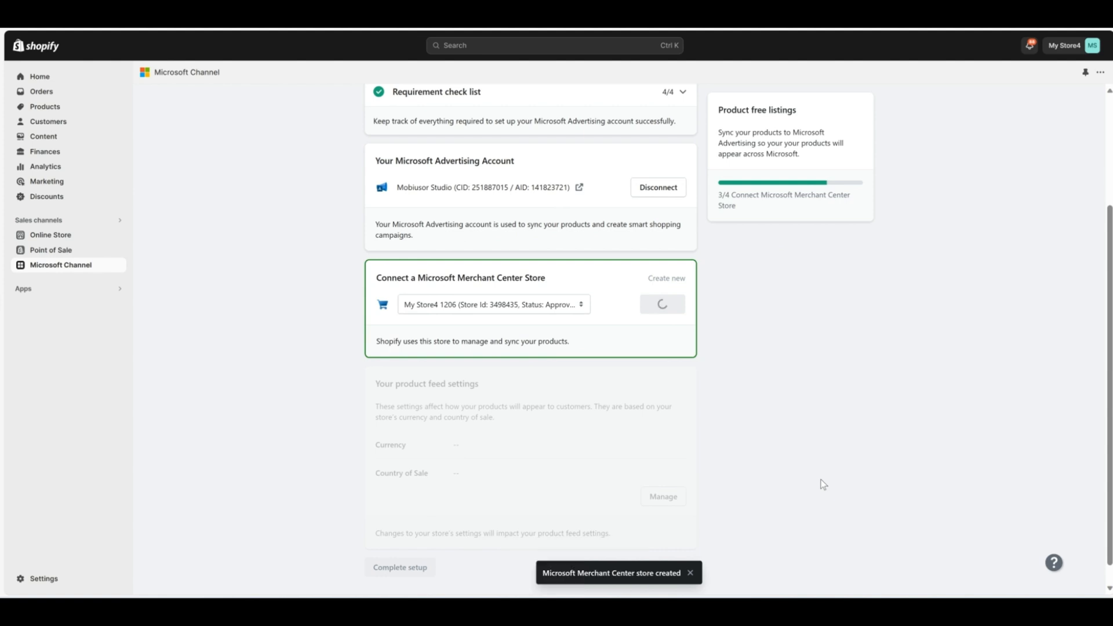
left_click(661, 304)
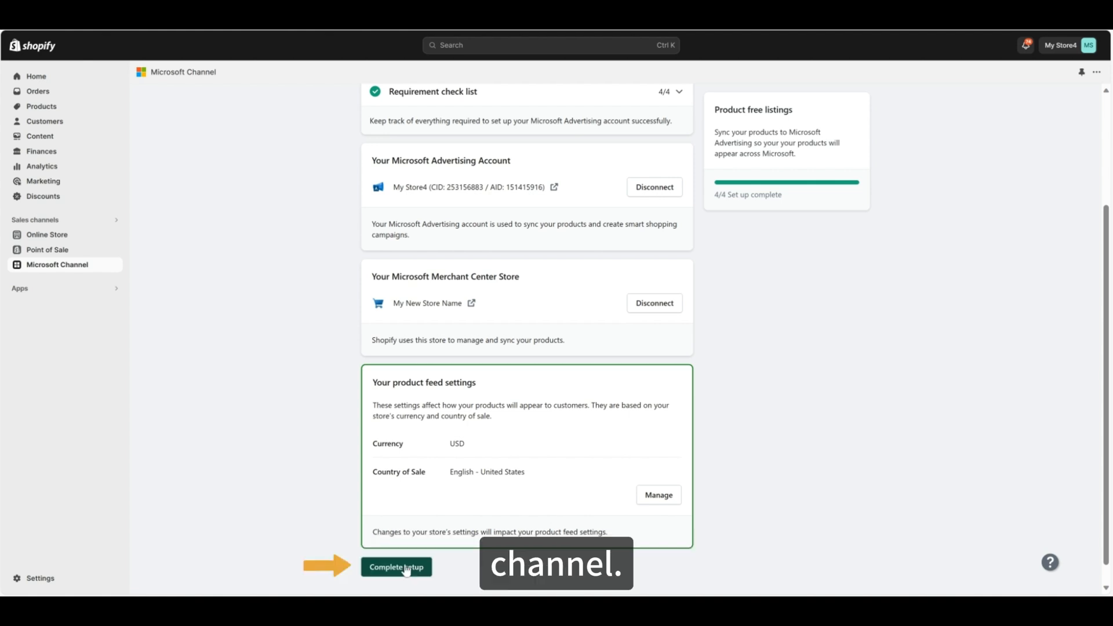
Complete setup to reach the Microsoft Channel overview with product status.
left_click(396, 567)
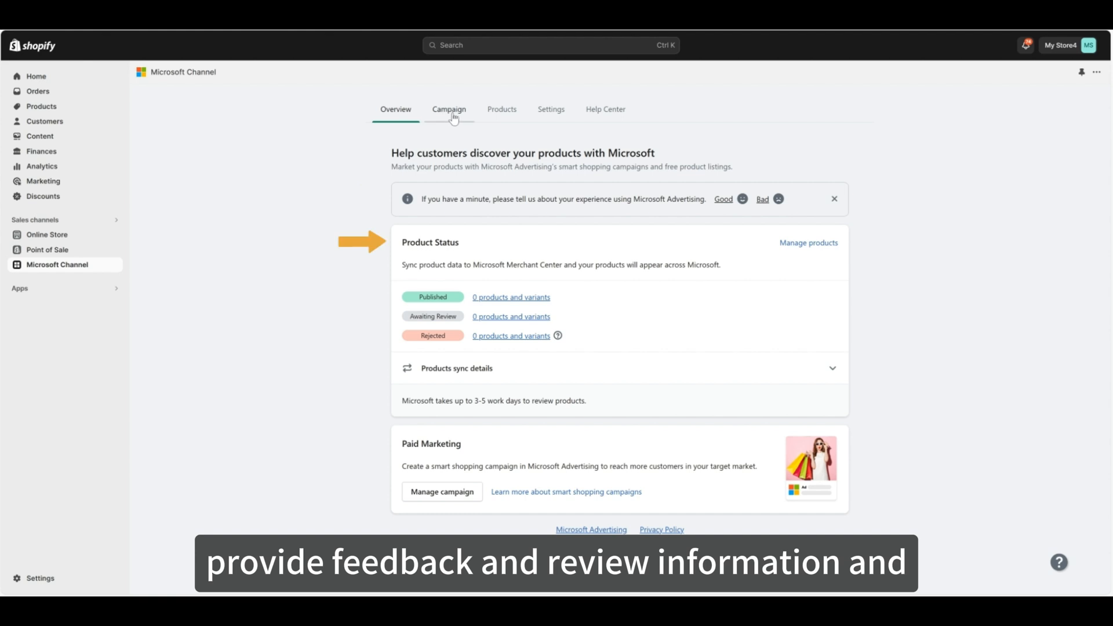
Review the Products sync details on Overview, then move to the Campaign section.
left_click(832, 368)
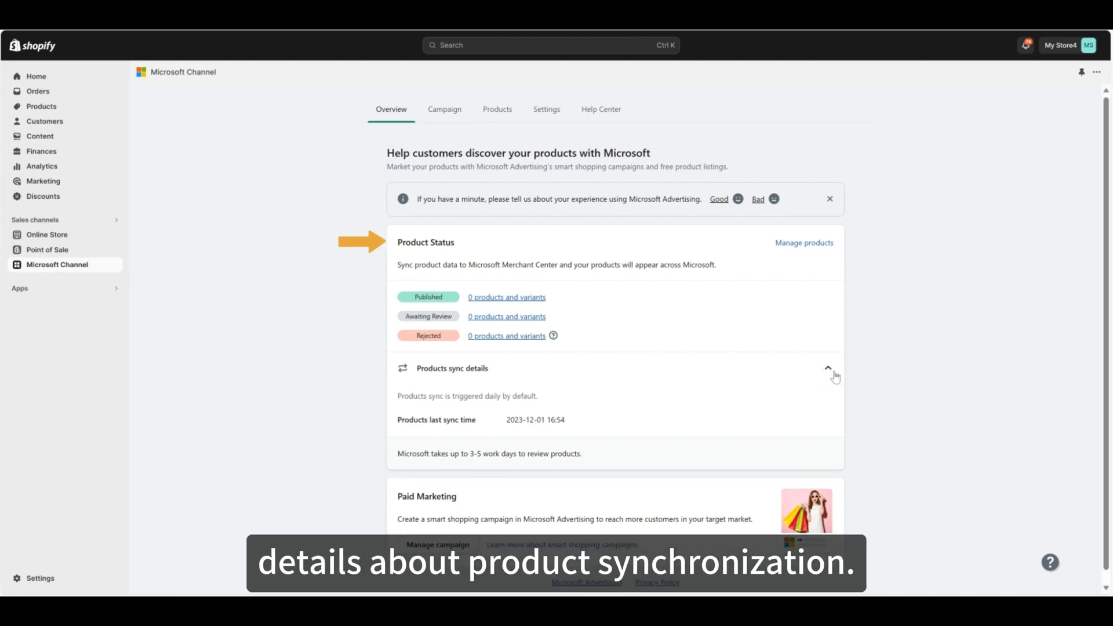
scroll("down", 3)
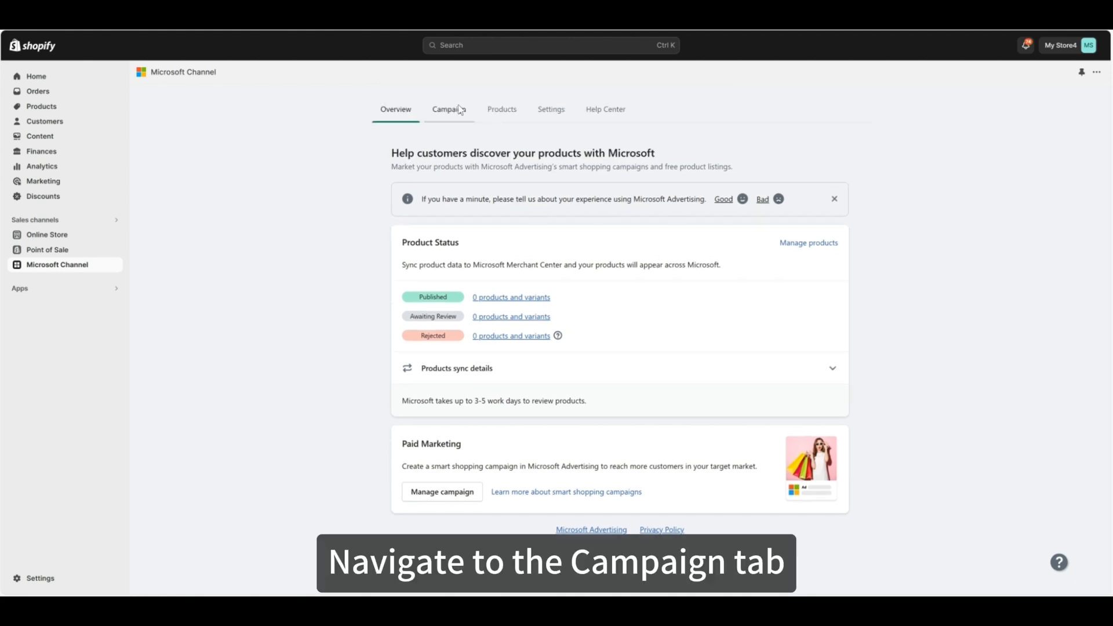
left_click(449, 109)
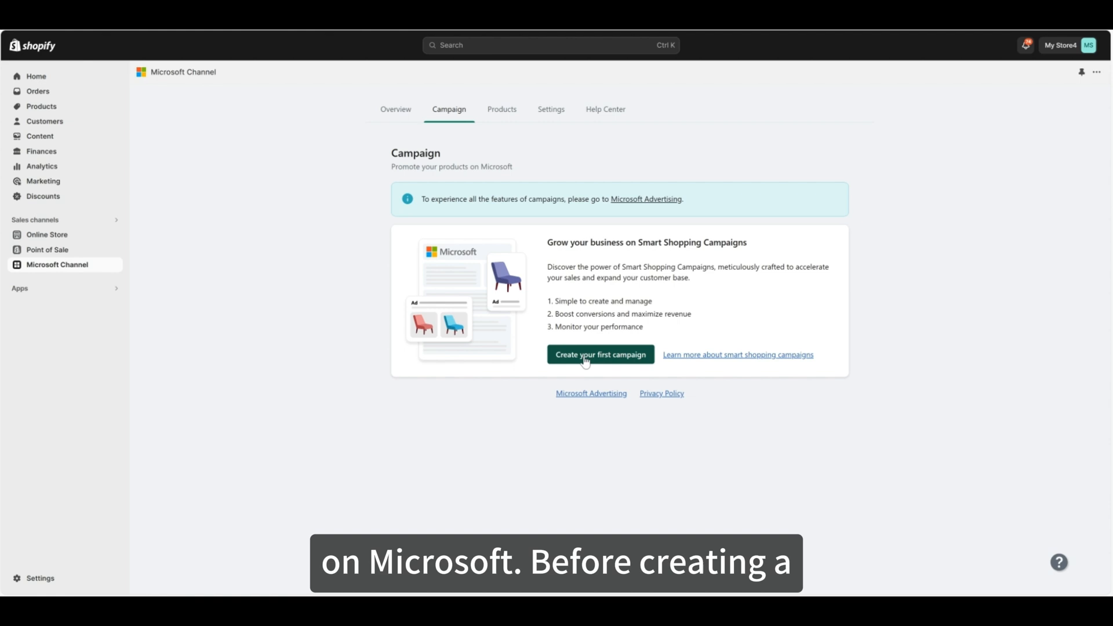
Start the first smart shopping campaign and return to the store's channel page.
left_click(600, 355)
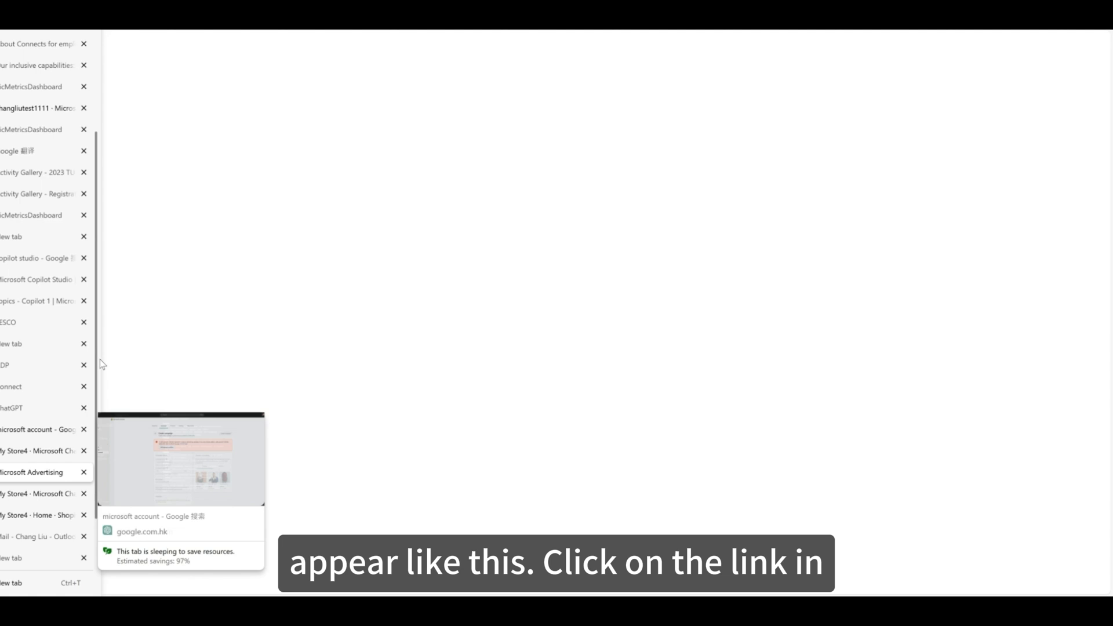
left_click(36, 472)
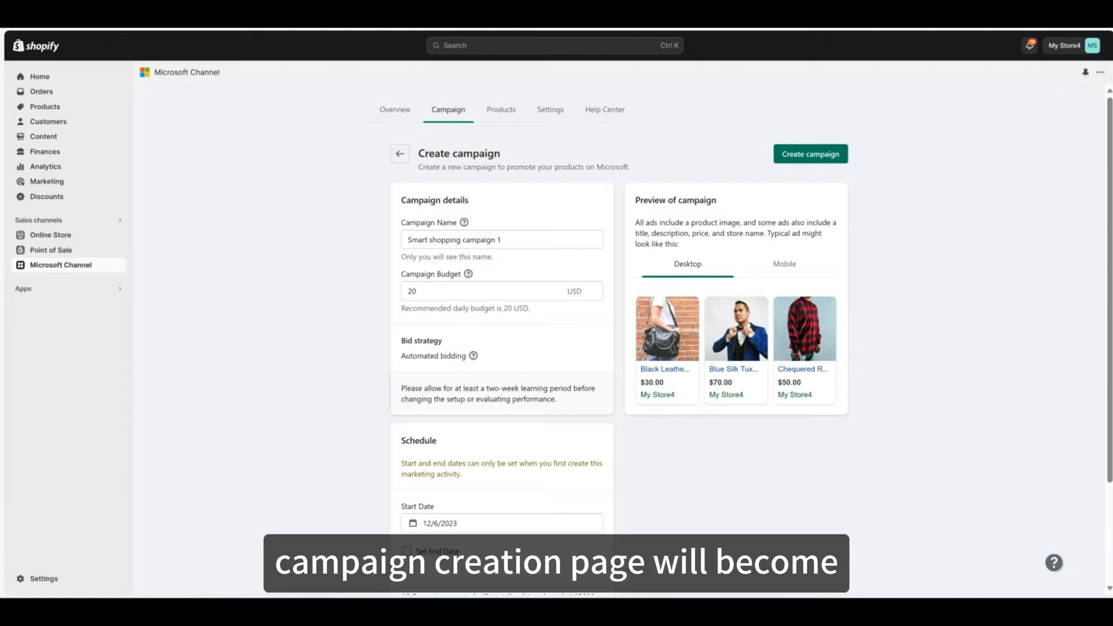
Create 'Smart shopping campaign 1' with its 20 USD budget, check its actions, then move to Products.
left_click(501, 239)
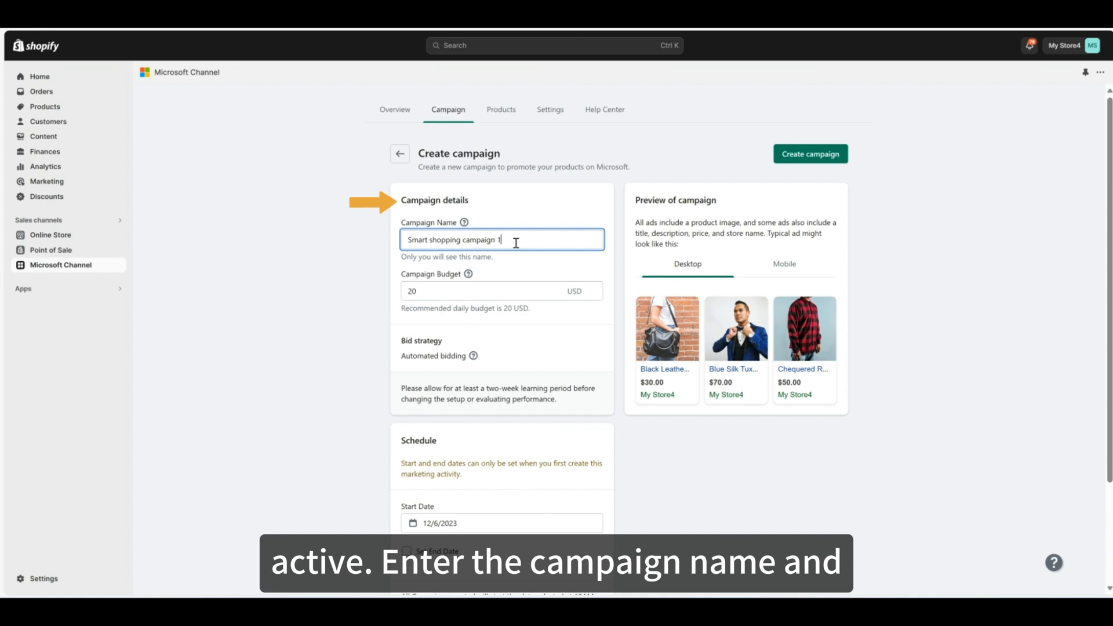
left_click(501, 291)
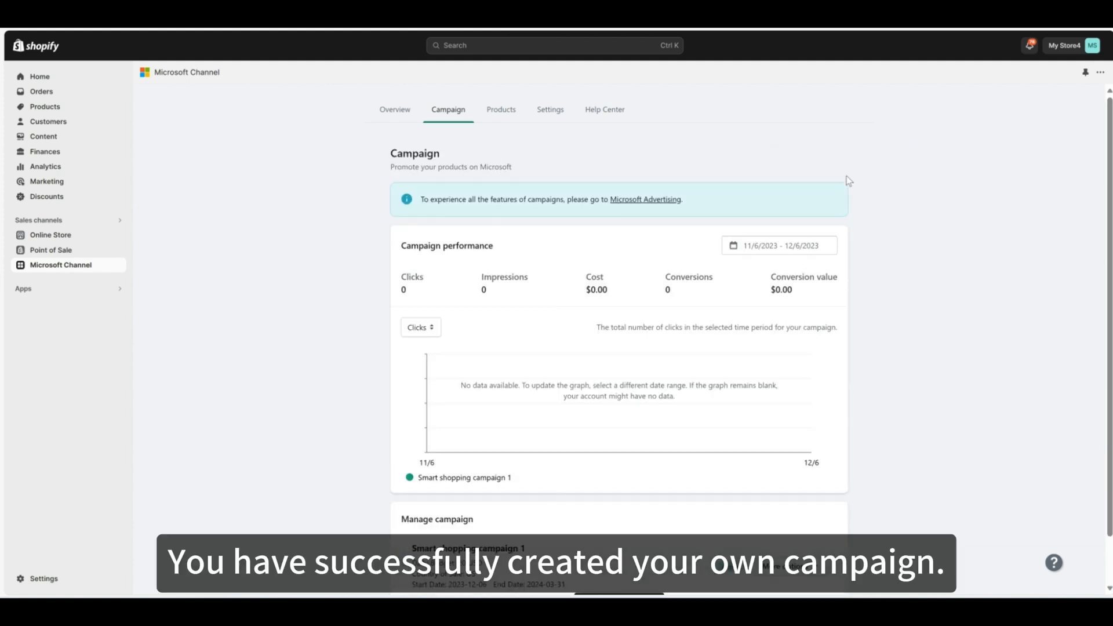
scroll("down", 3)
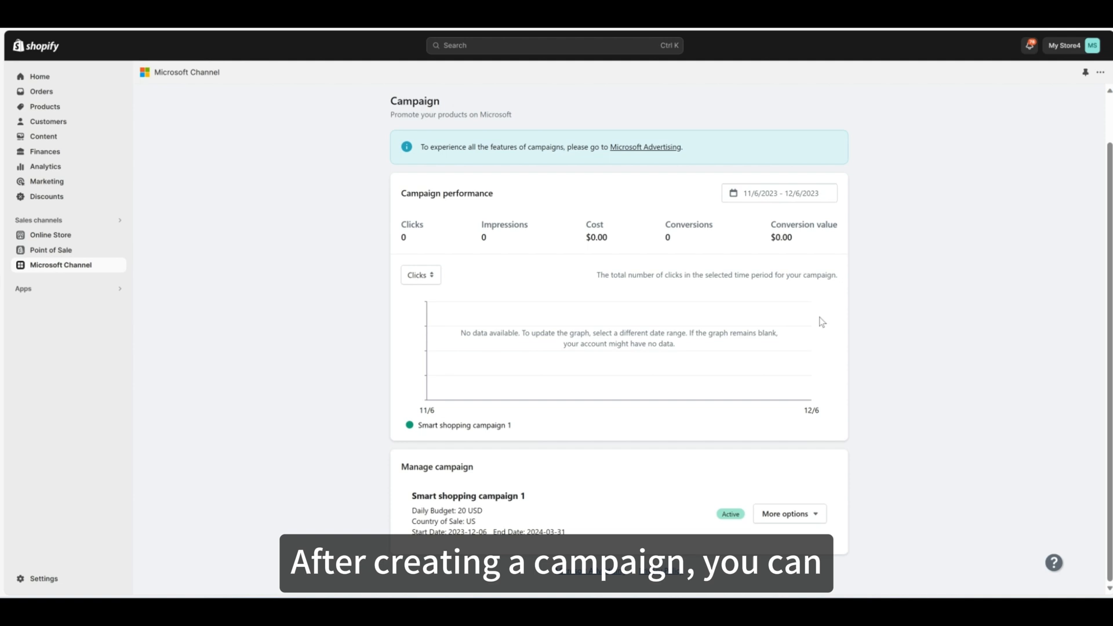
left_click(785, 514)
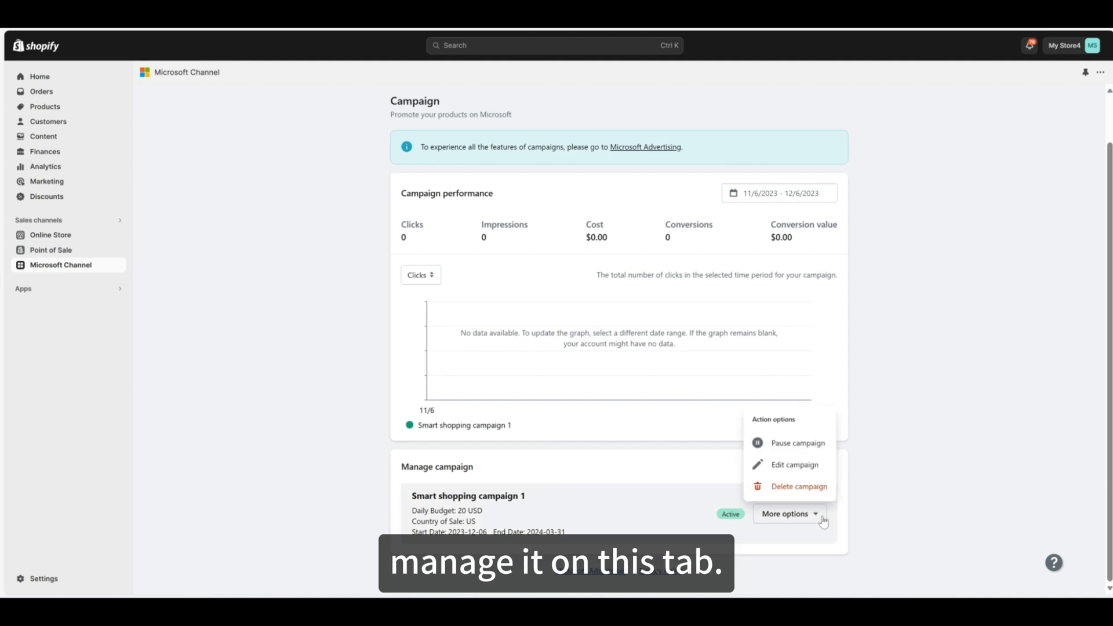
left_click(501, 109)
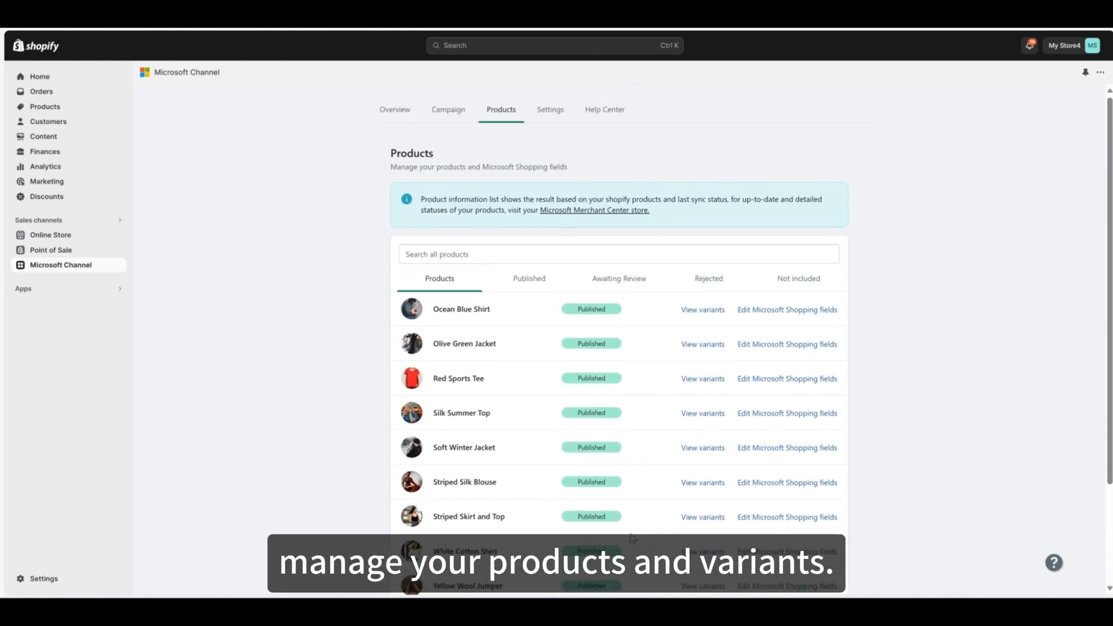
Review the Settings page's connected accounts and product feed, then move to the Help Center.
left_click(550, 109)
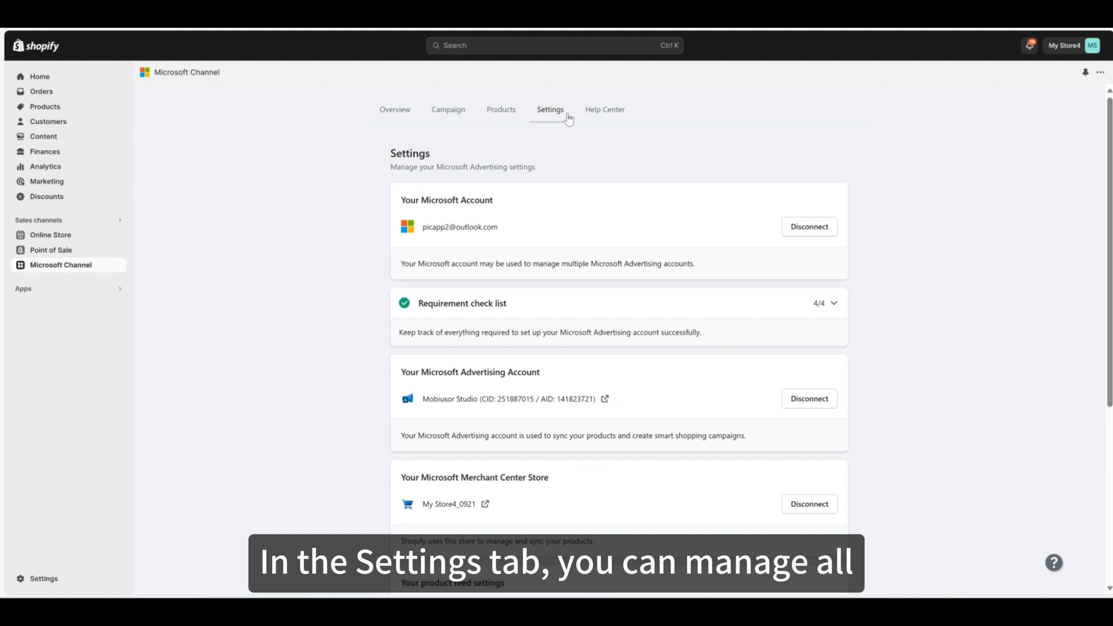
scroll("down", 3)
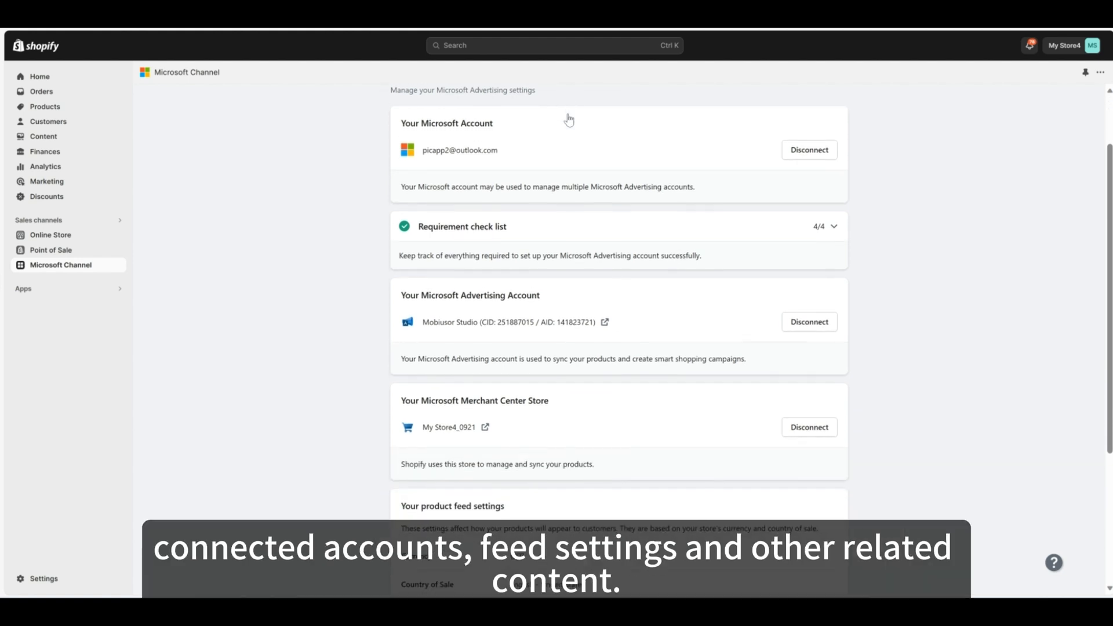
scroll("down", 3)
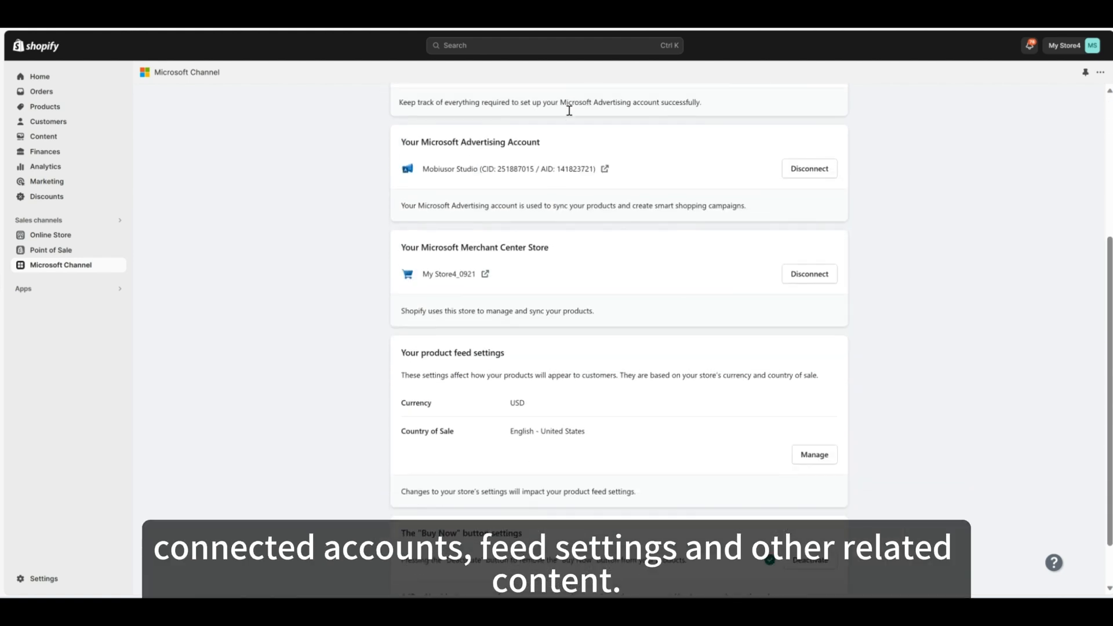
scroll("up", 3)
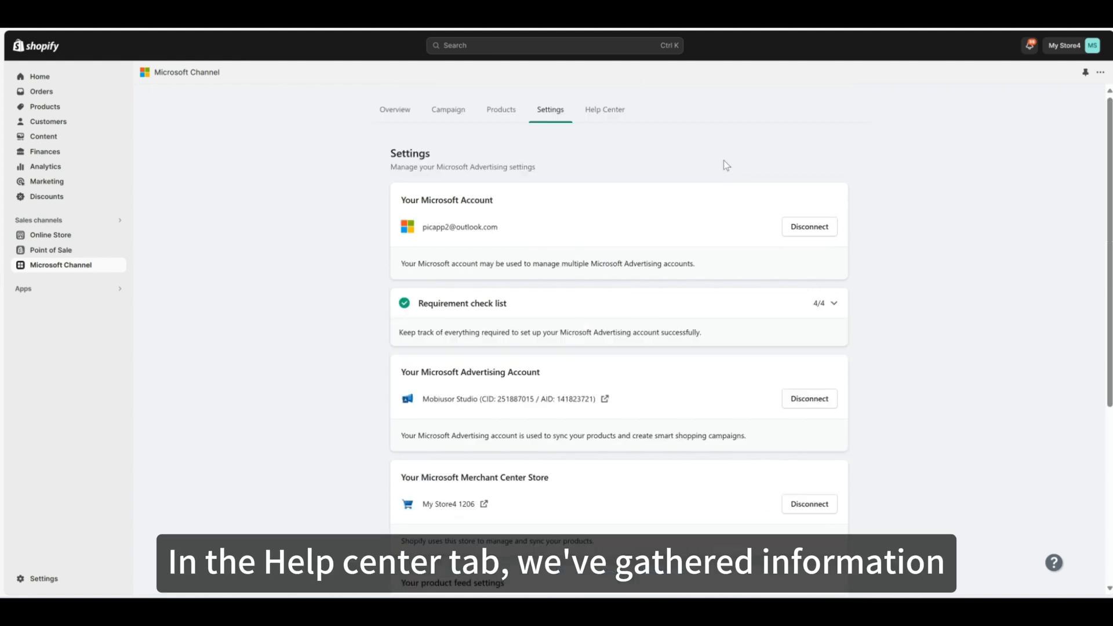
left_click(605, 109)
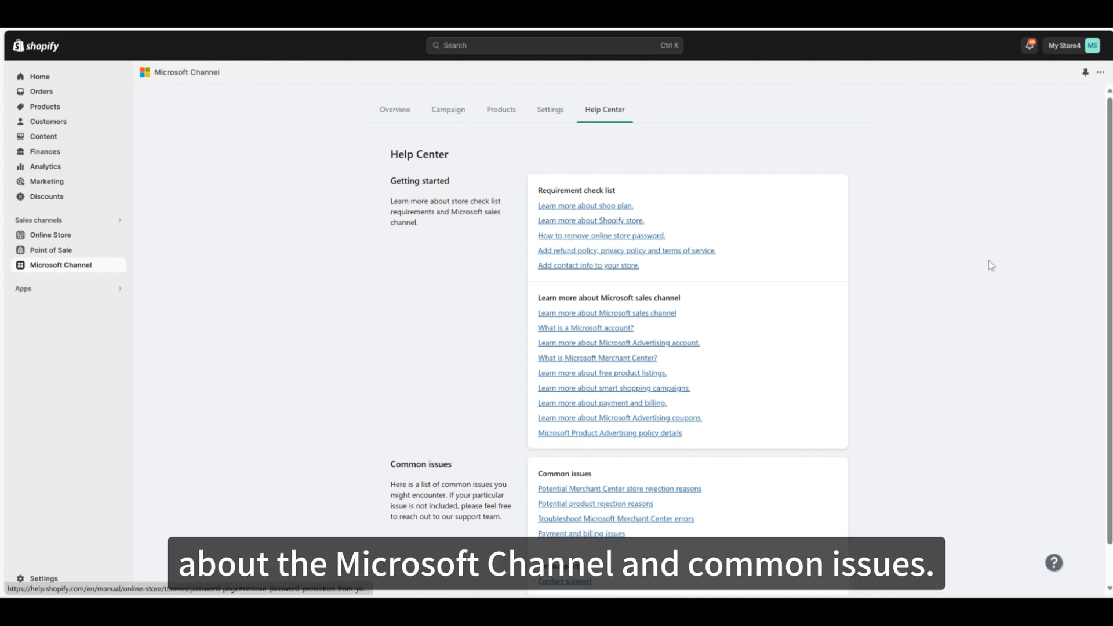
mouse_move(1051, 271)
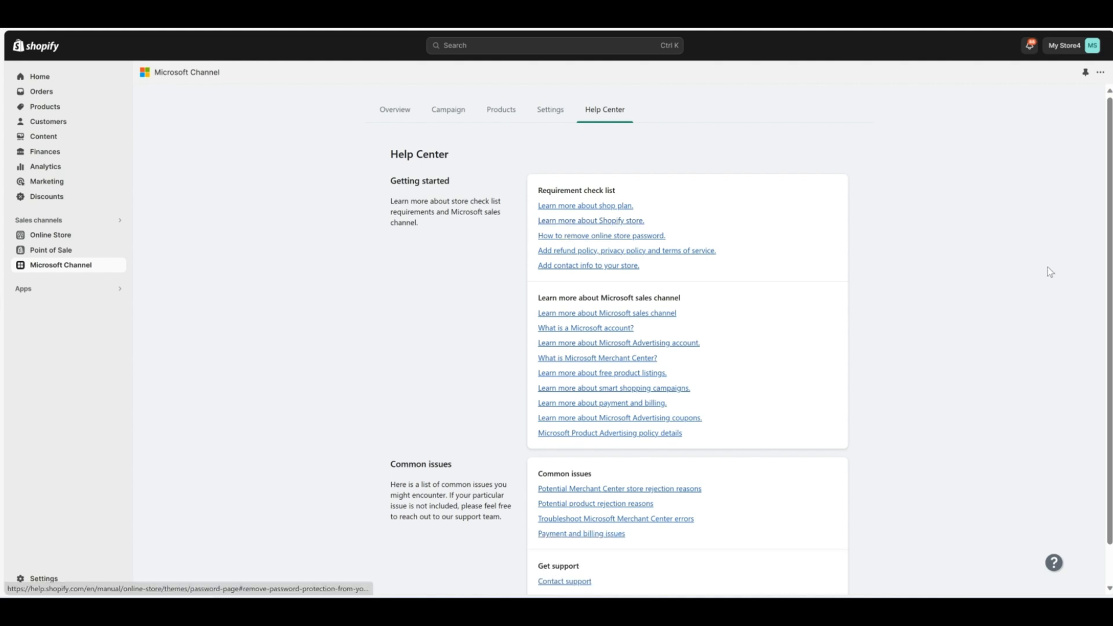
mouse_move(1054, 564)
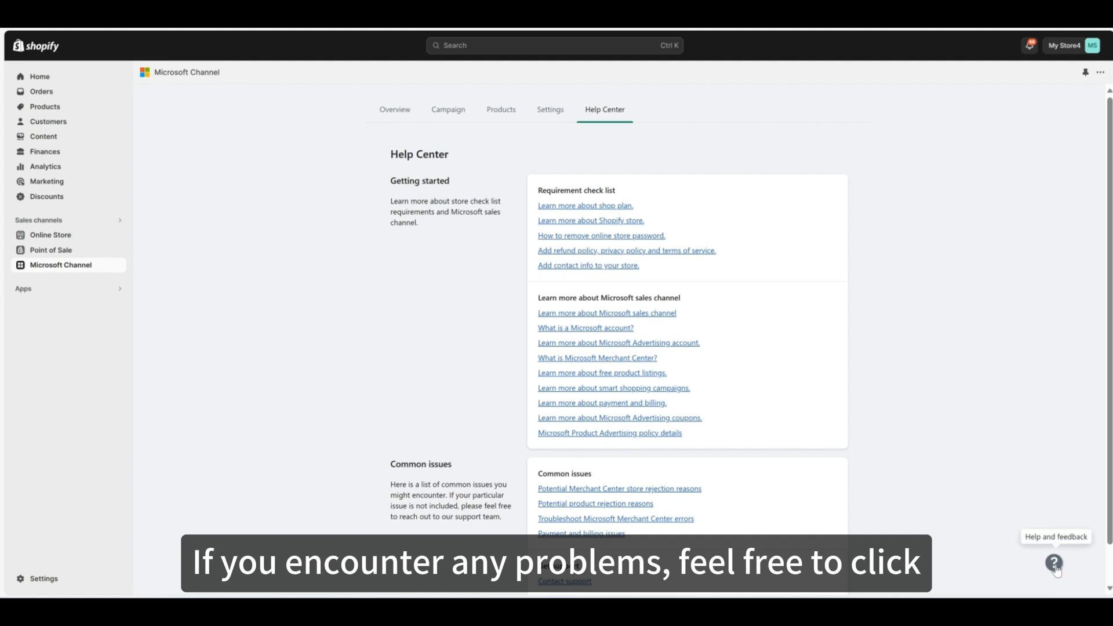
From the Help (?) menu, reach Contact support to load the Microsoft Advertising Contact Us page.
left_click(1054, 564)
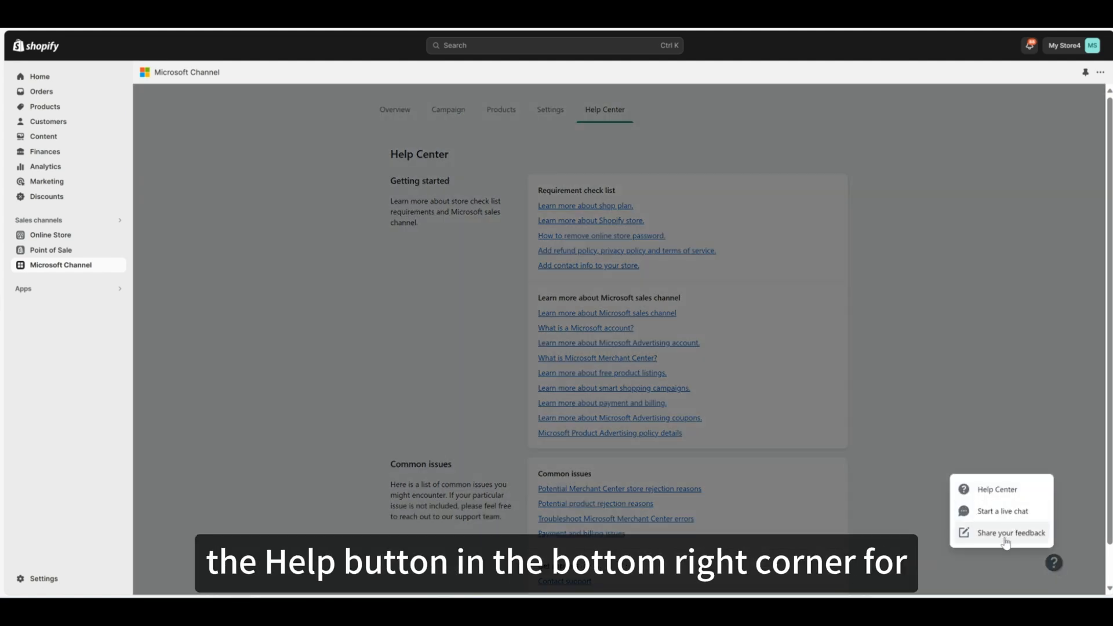
left_click(1004, 511)
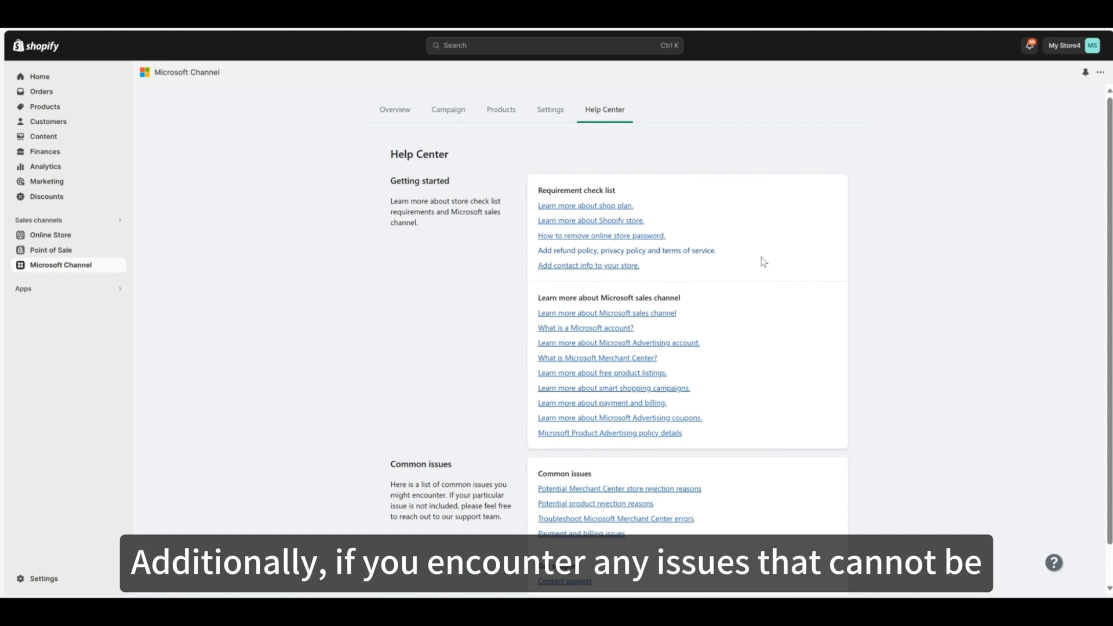
scroll("down", 3)
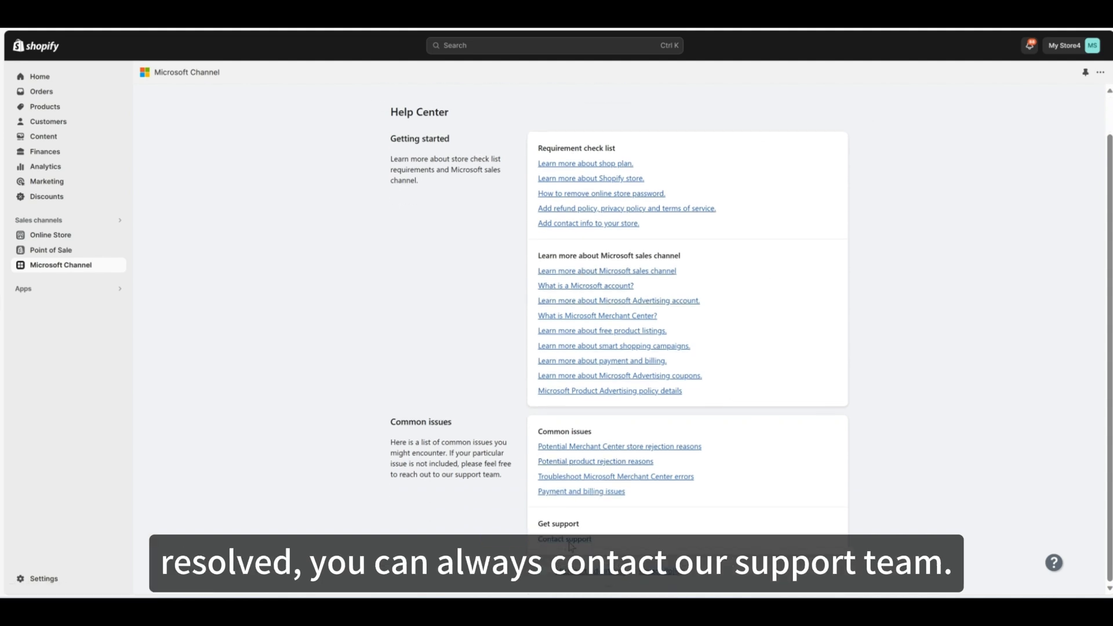
left_click(564, 539)
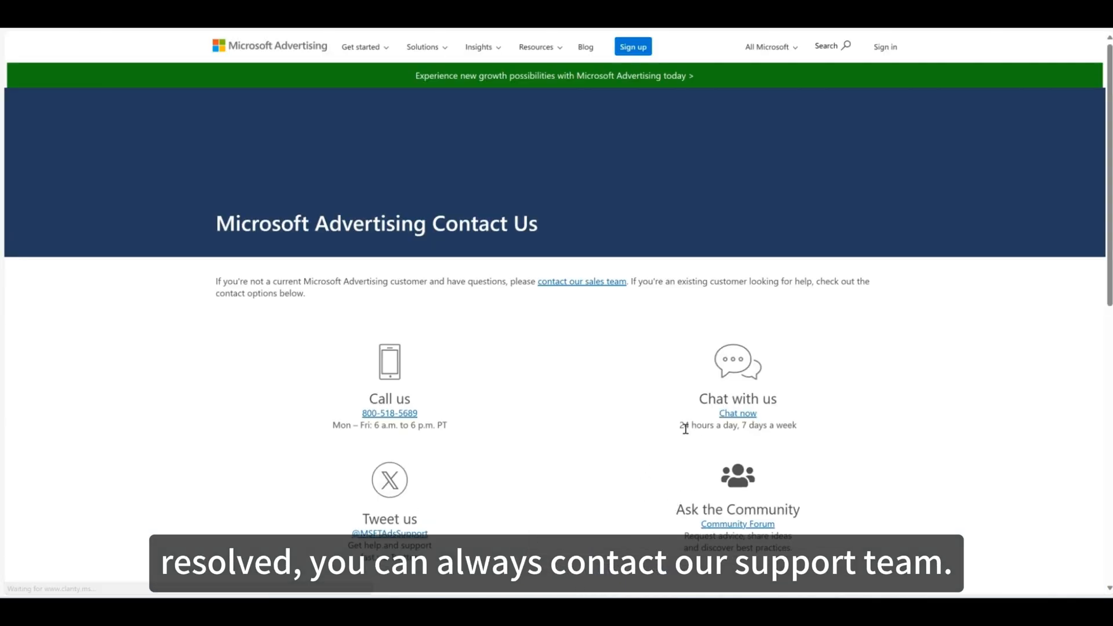